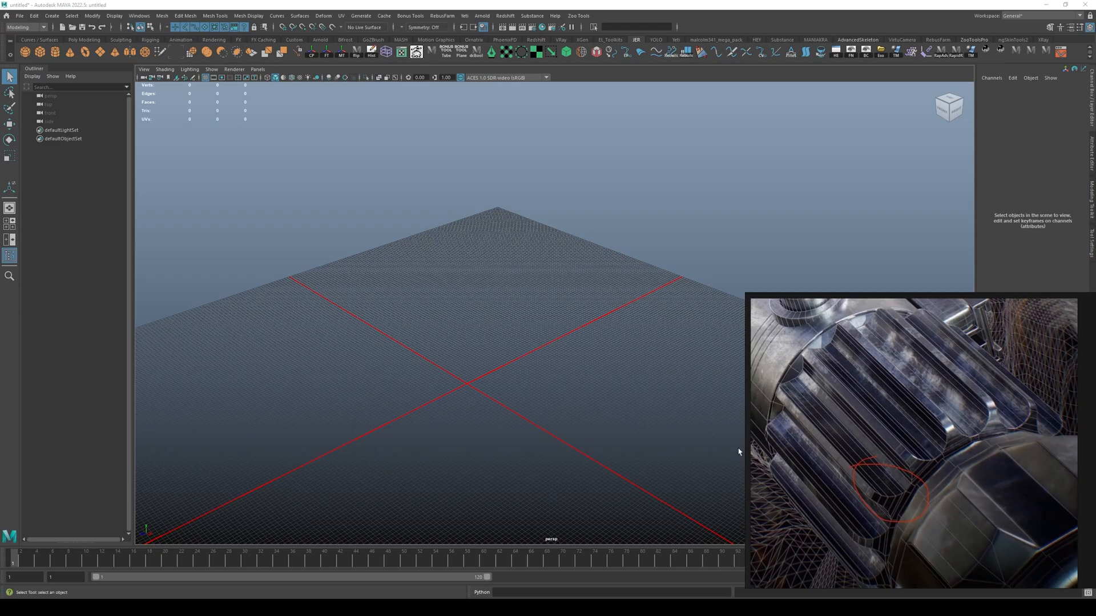
mouse_move(986, 403)
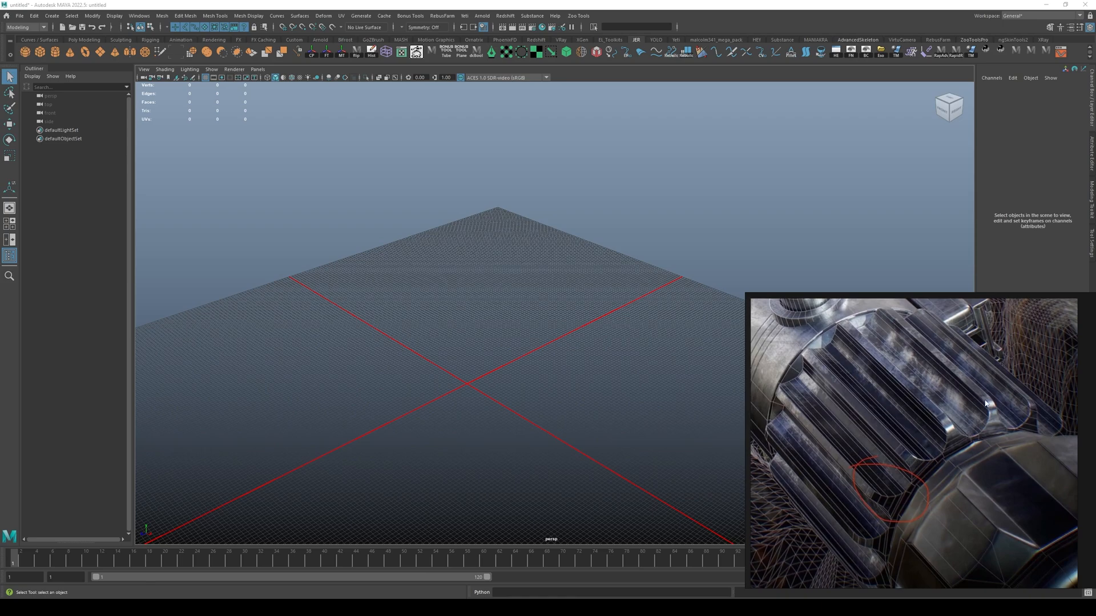
mouse_move(935, 404)
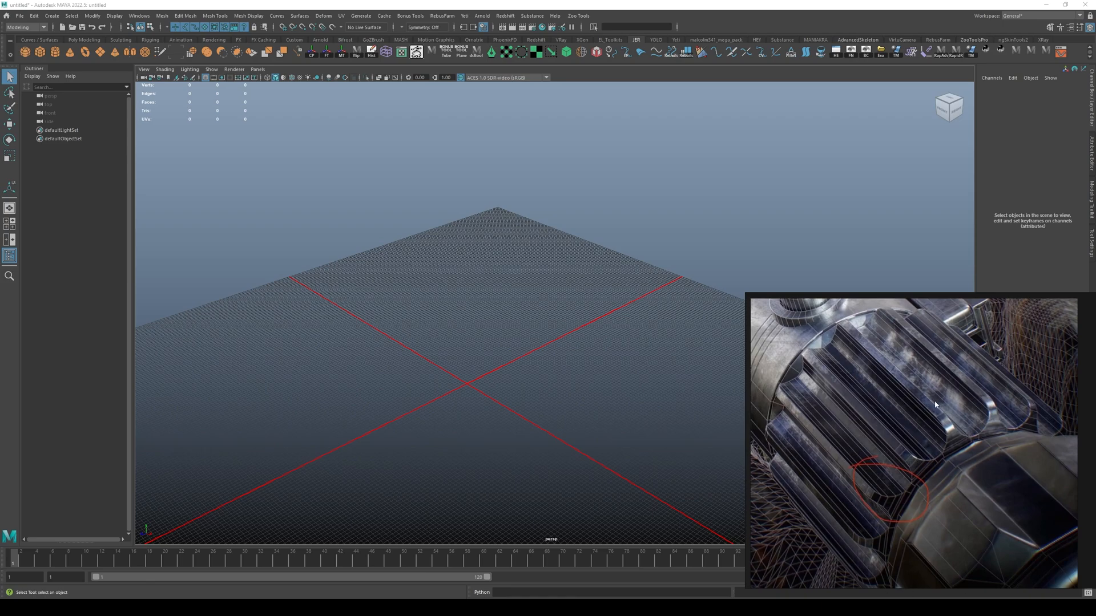
mouse_move(934, 410)
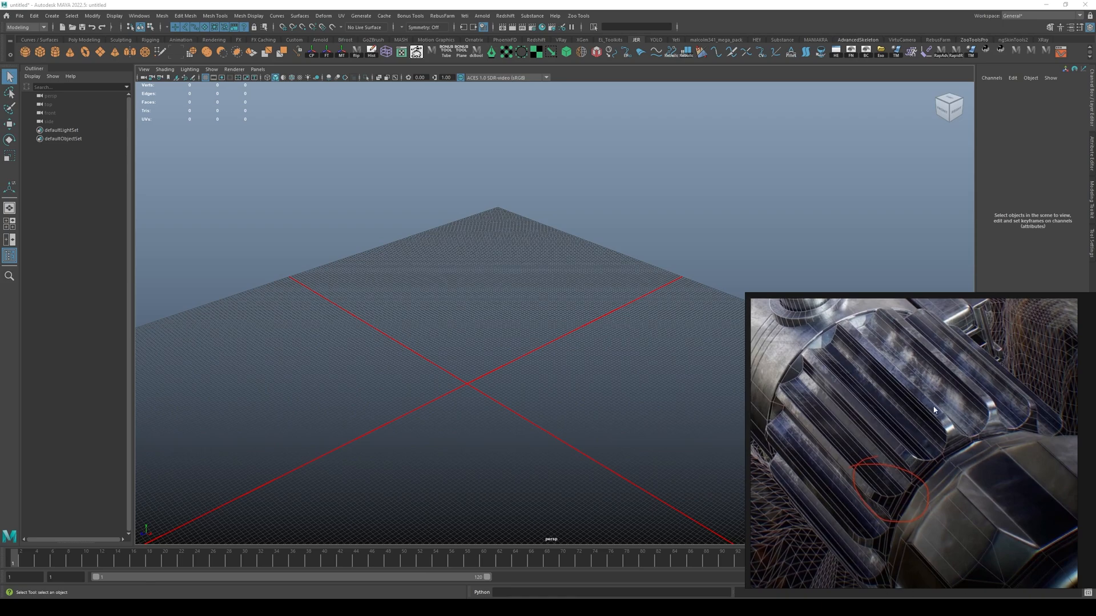
mouse_move(911, 452)
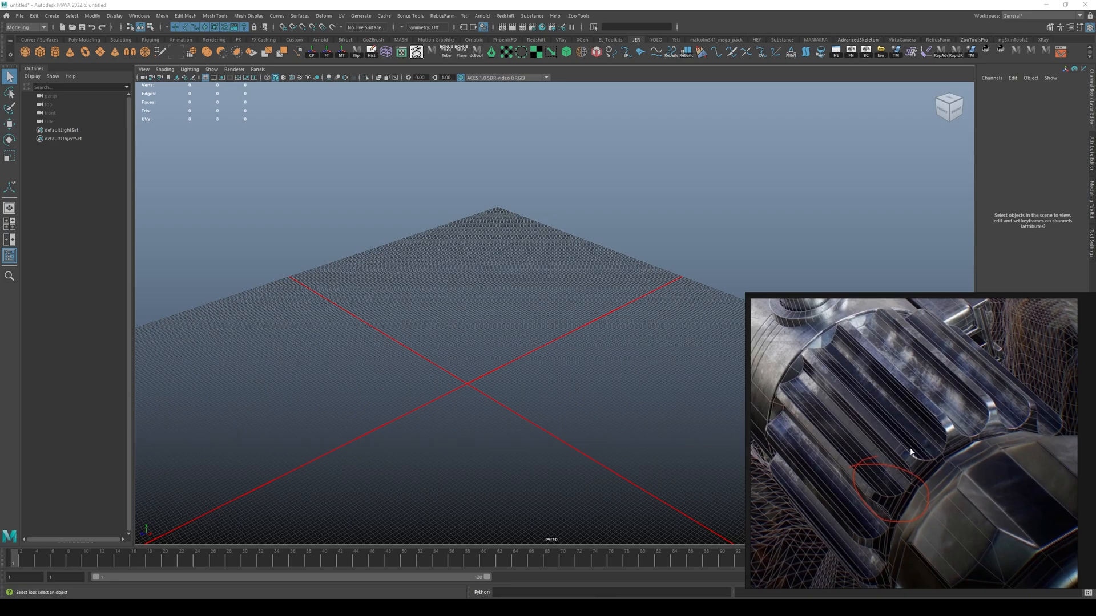
mouse_move(939, 434)
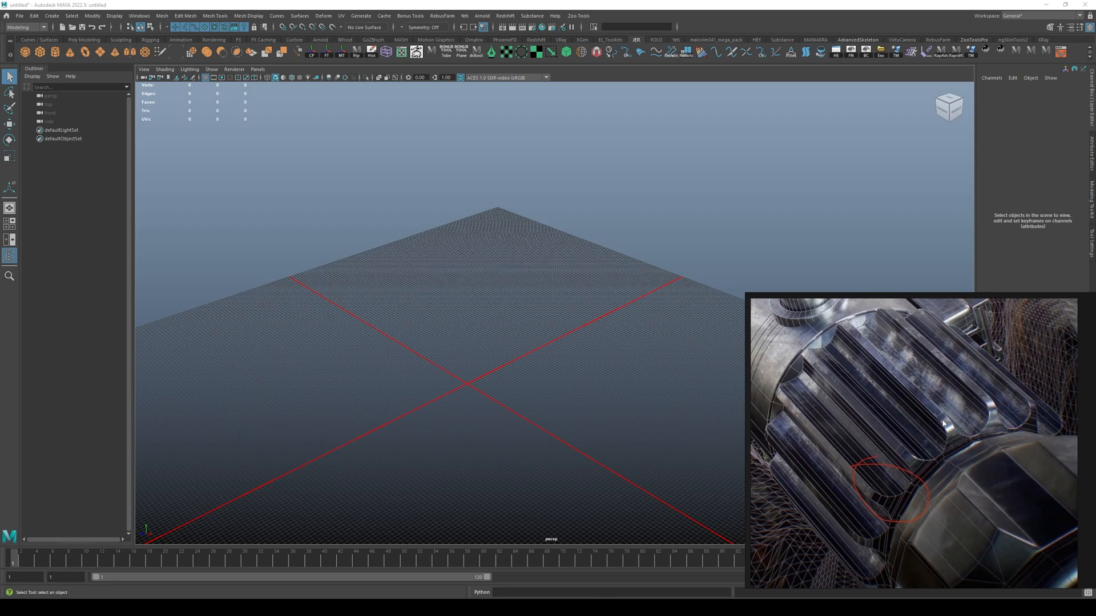
mouse_move(865, 451)
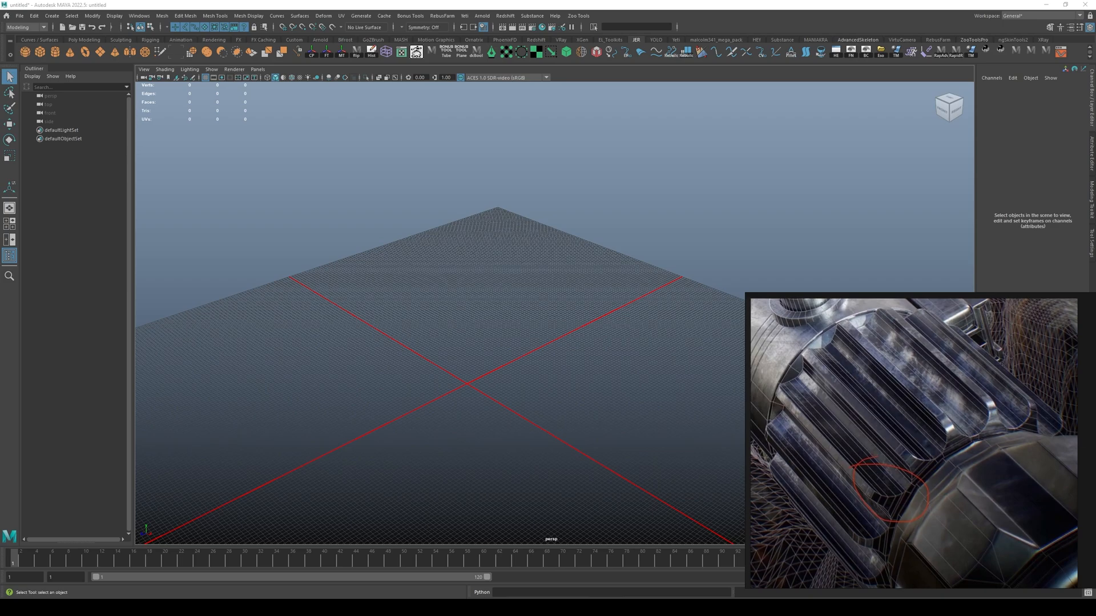
mouse_move(899, 418)
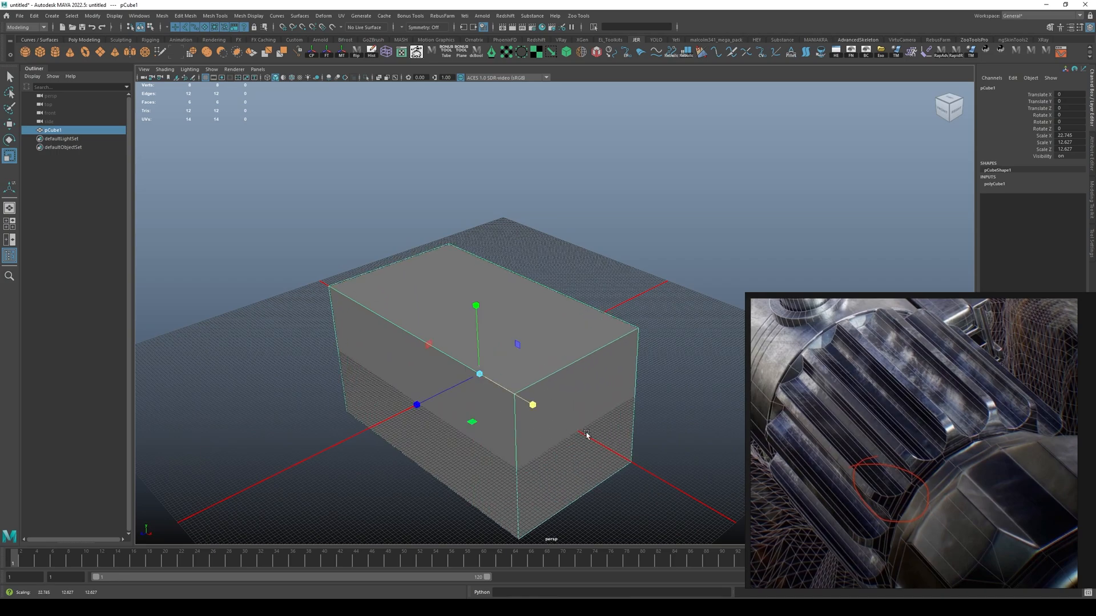
Step: Scale the cube into a long rectangular block
drag(533, 405, 533, 407)
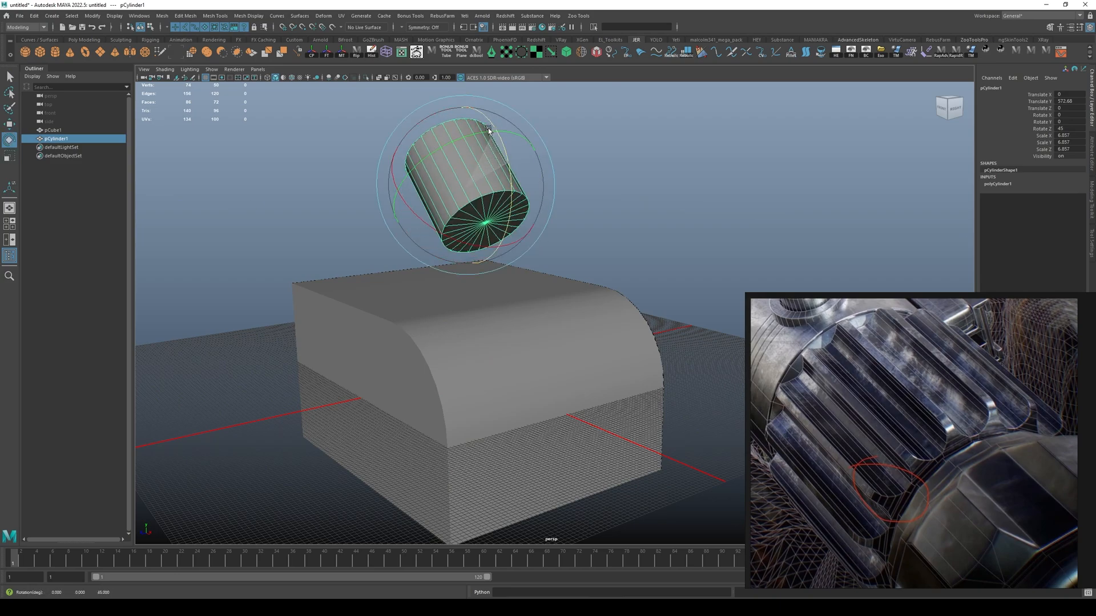
Step: Tip the cylinder on its side, centre it on the block's top edge, and align its spokes horizontally
drag(489, 128, 615, 308)
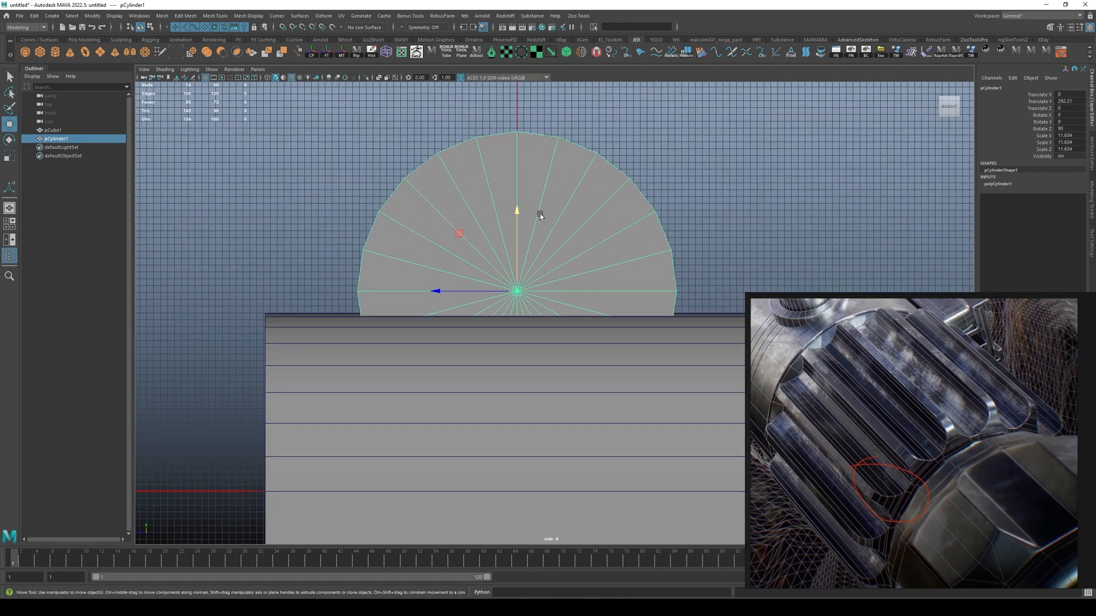
drag(515, 213, 455, 137)
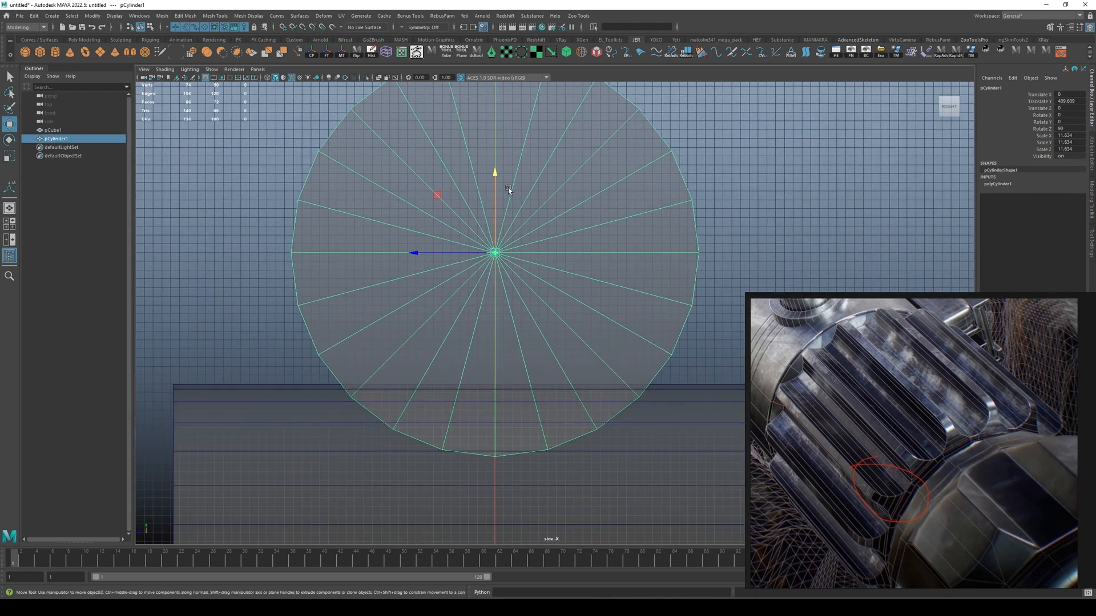
drag(495, 188, 495, 304)
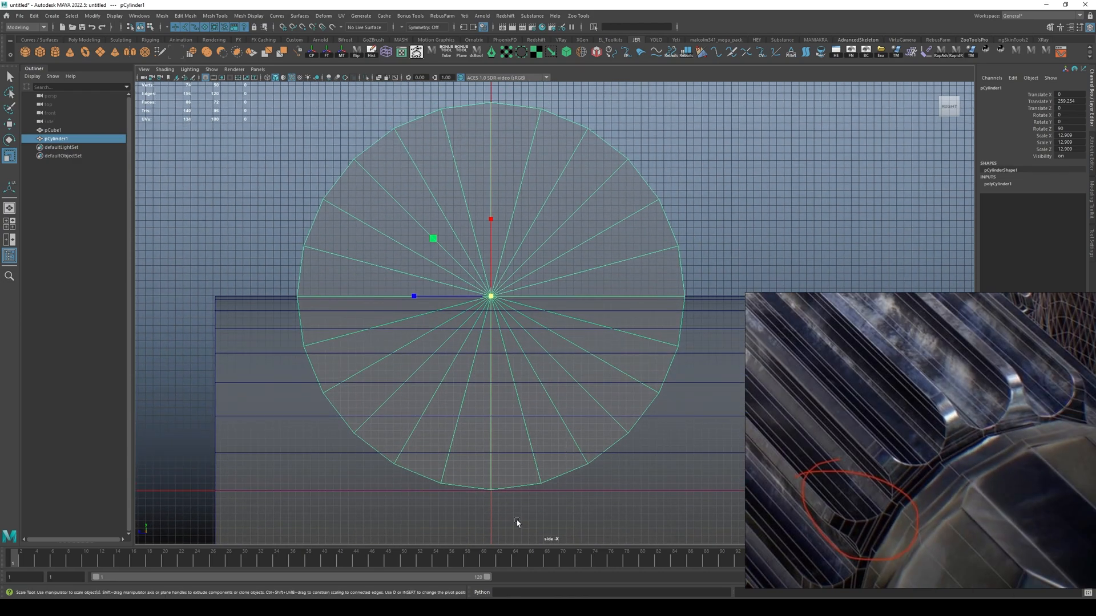
mouse_move(872, 463)
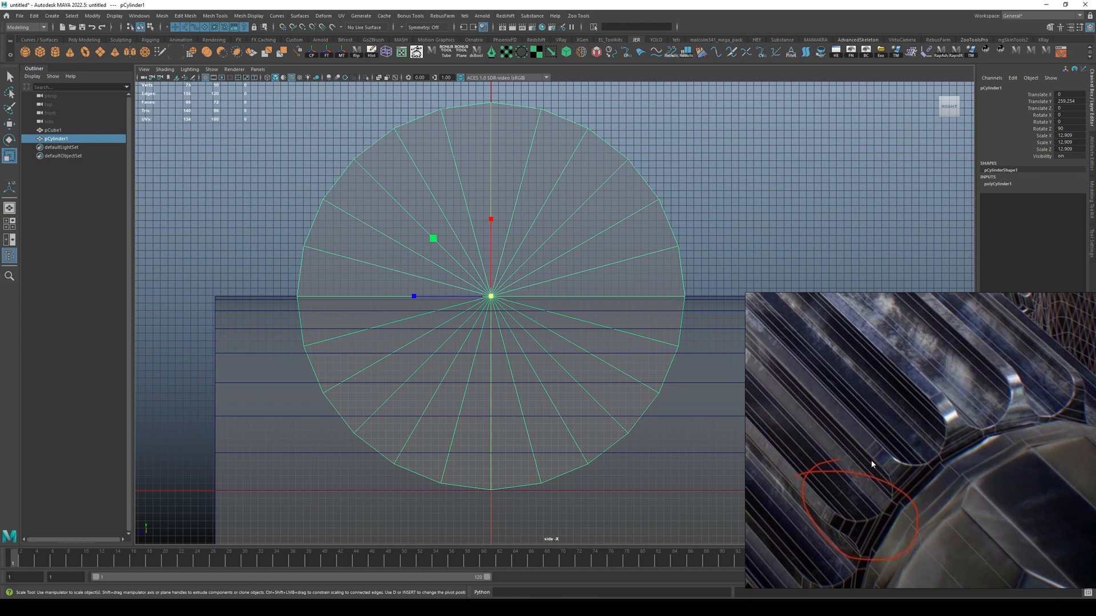
mouse_move(480, 503)
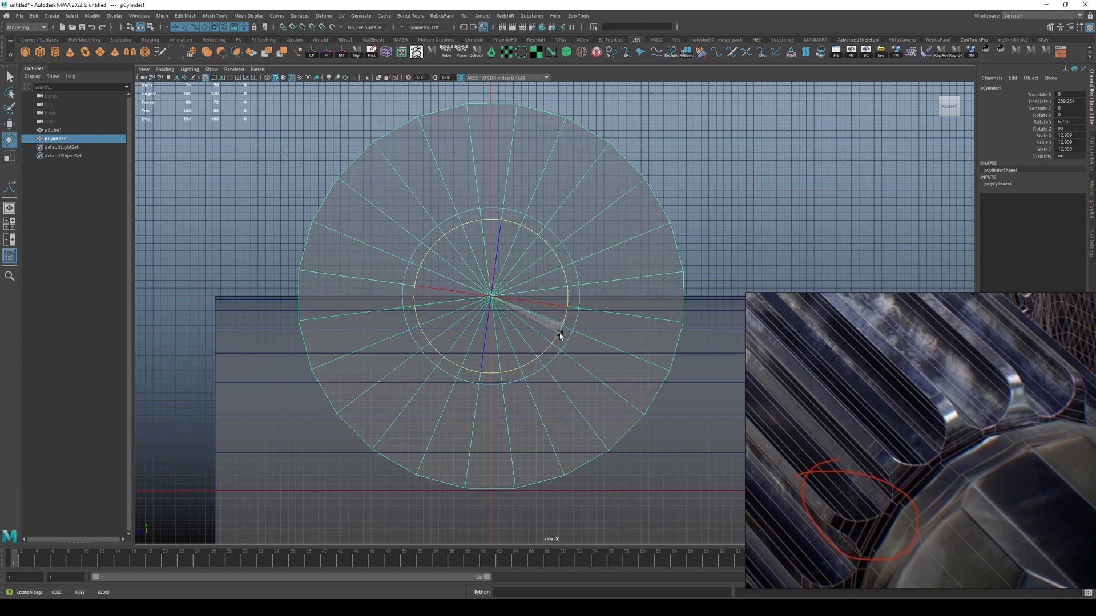
drag(560, 336, 563, 341)
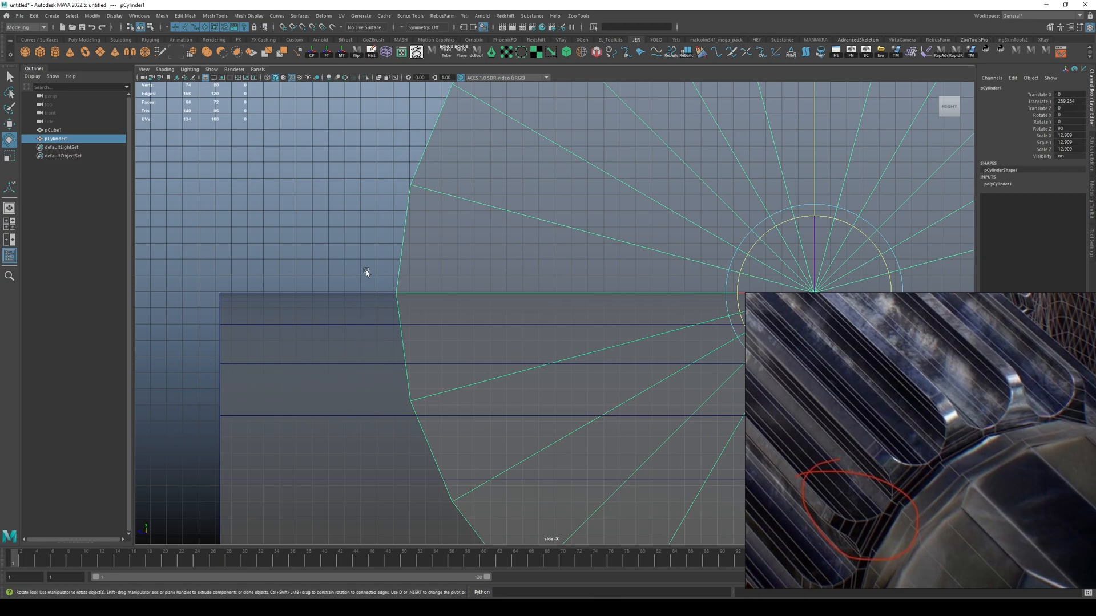
mouse_move(398, 273)
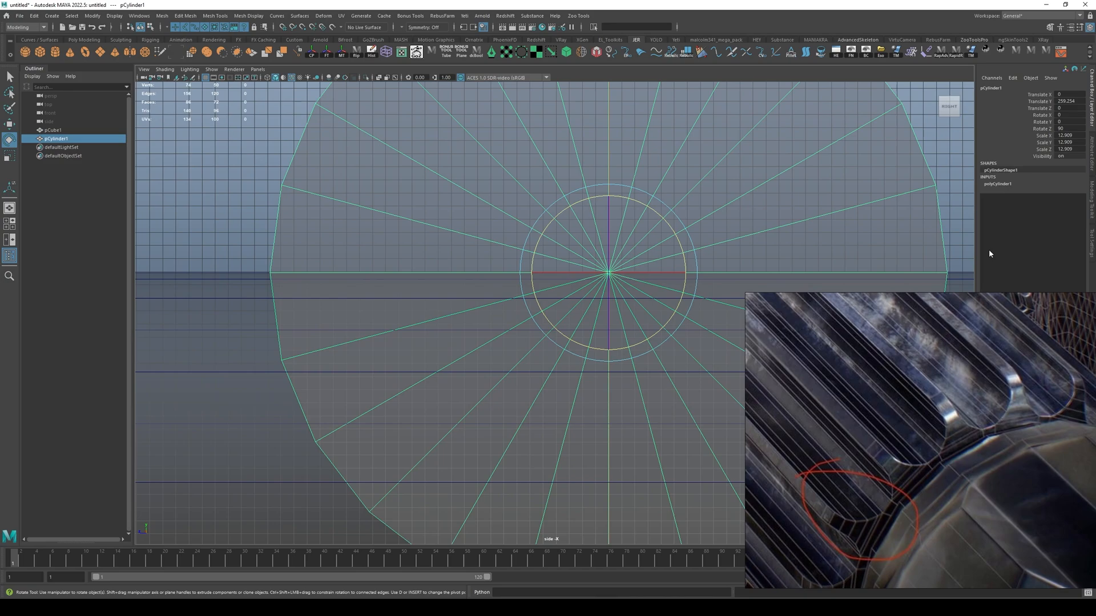
Step: Set polyCylinder1's Subdivisions Axis to 28 in the Channel Box
click(998, 184)
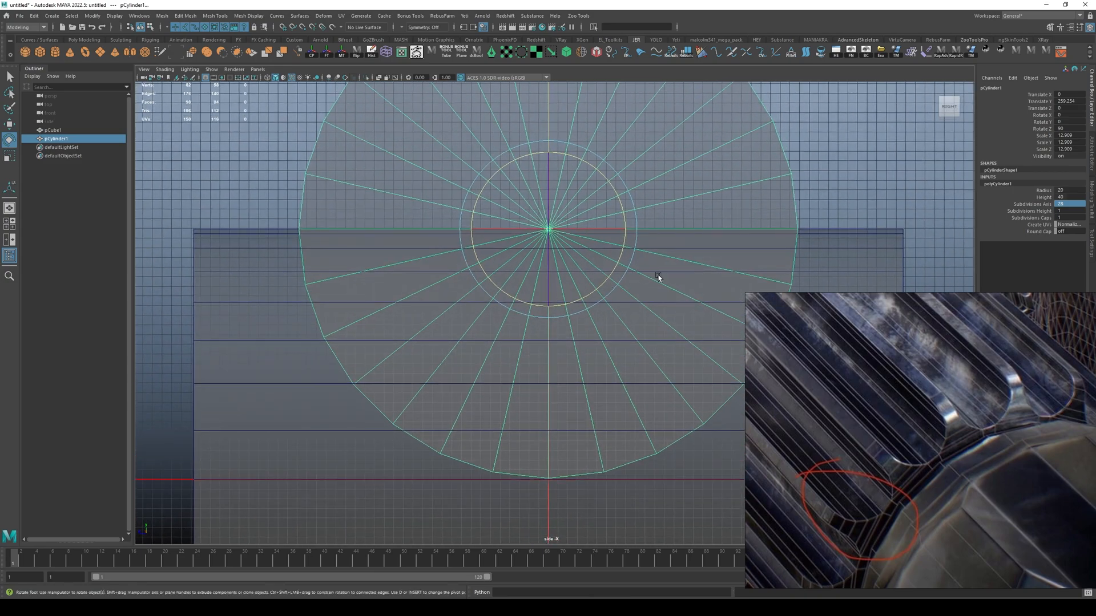
mouse_move(828, 219)
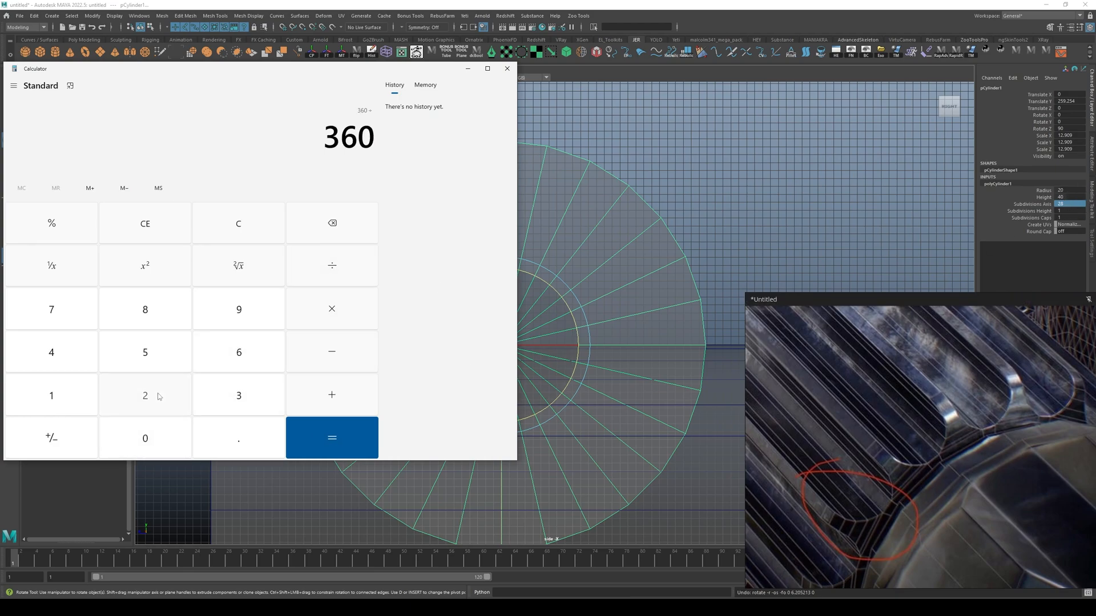
Step: Divide 360 by 28 in Calculator to get about 12.857 degrees
click(331, 438)
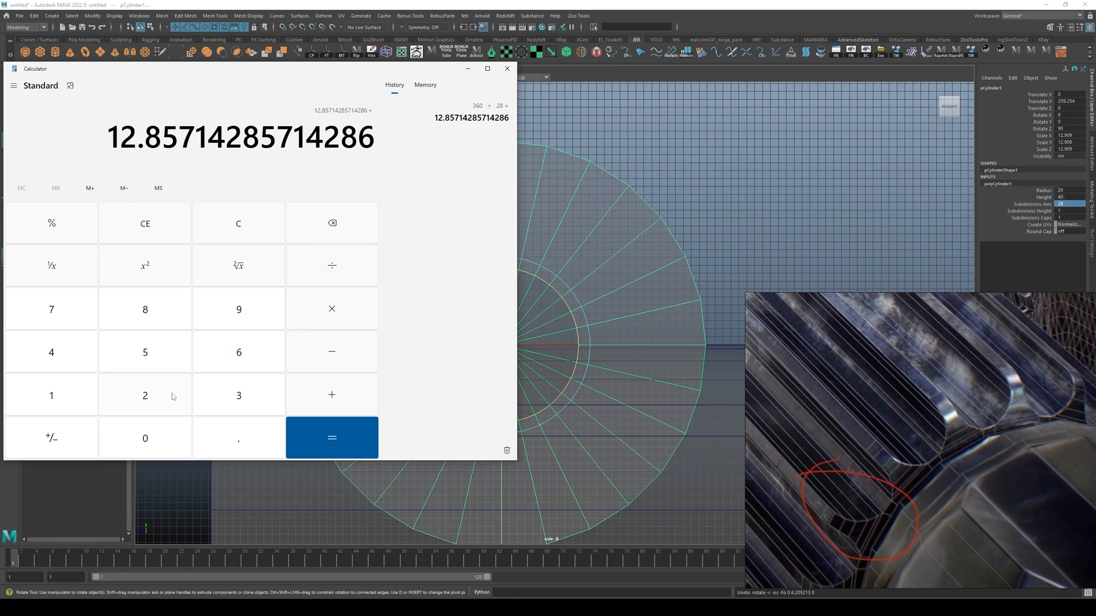
click(331, 438)
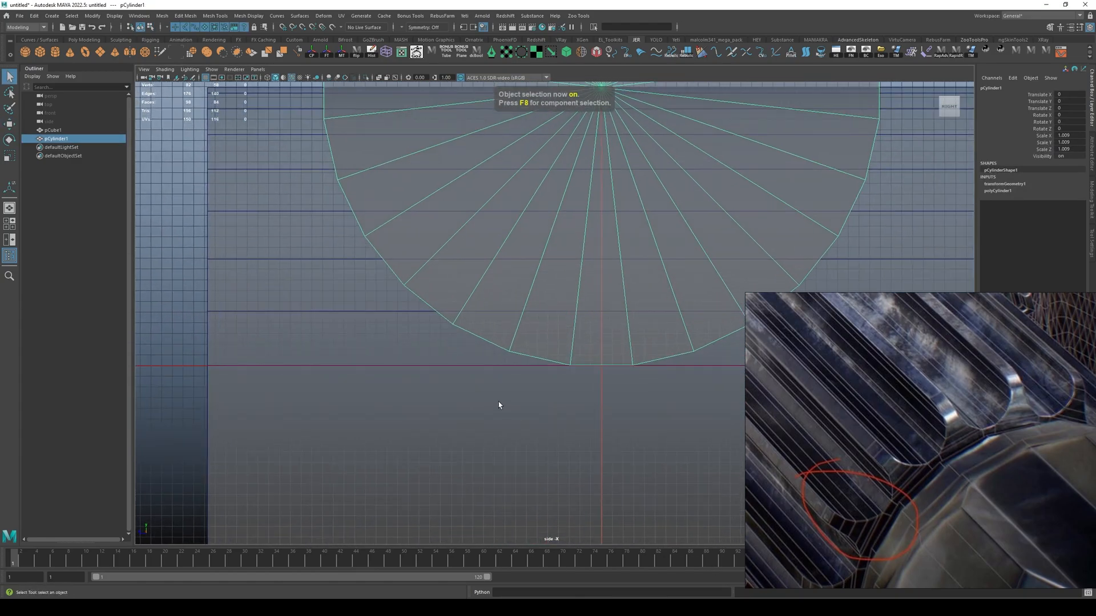
Step: Select the block after freezing the cylinder's transformations
click(53, 130)
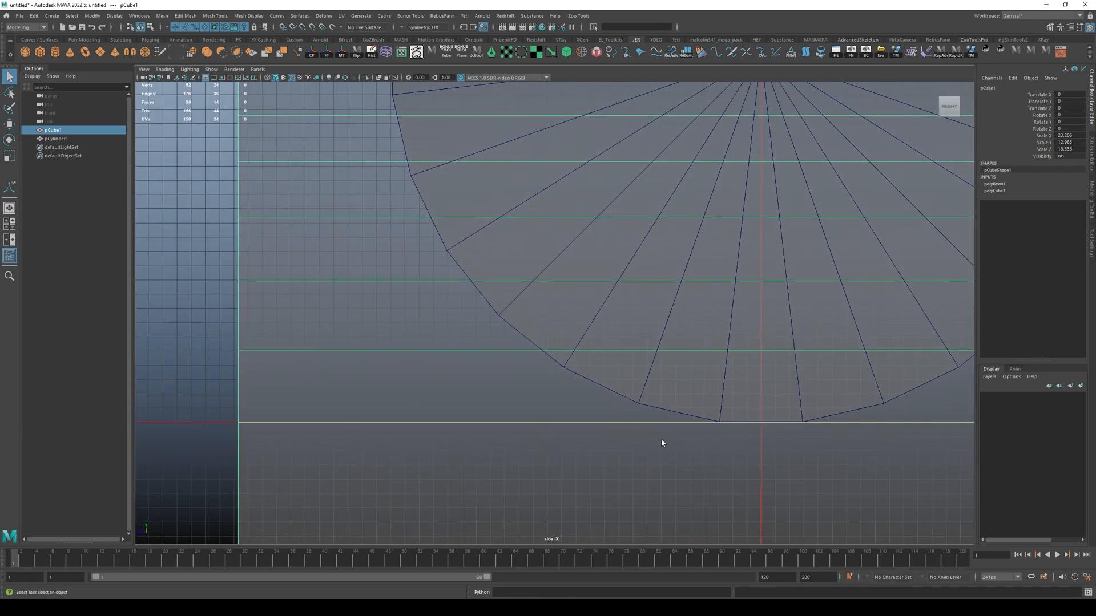
mouse_move(256, 387)
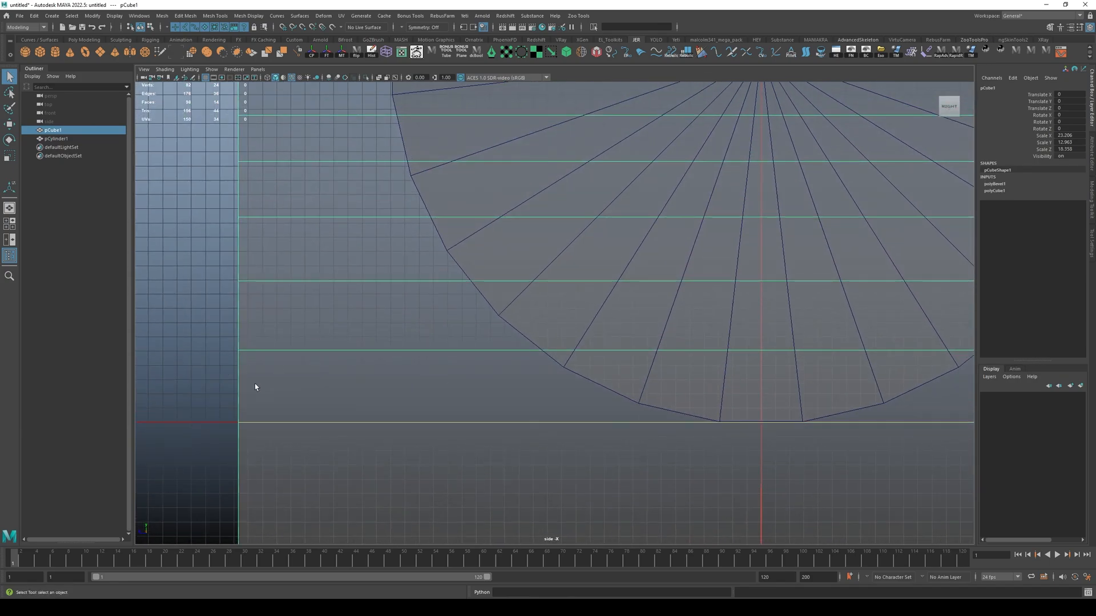
Step: Insert edge loops across the block's lower and upper parts where the cylinder's spokes meet it
click(56, 138)
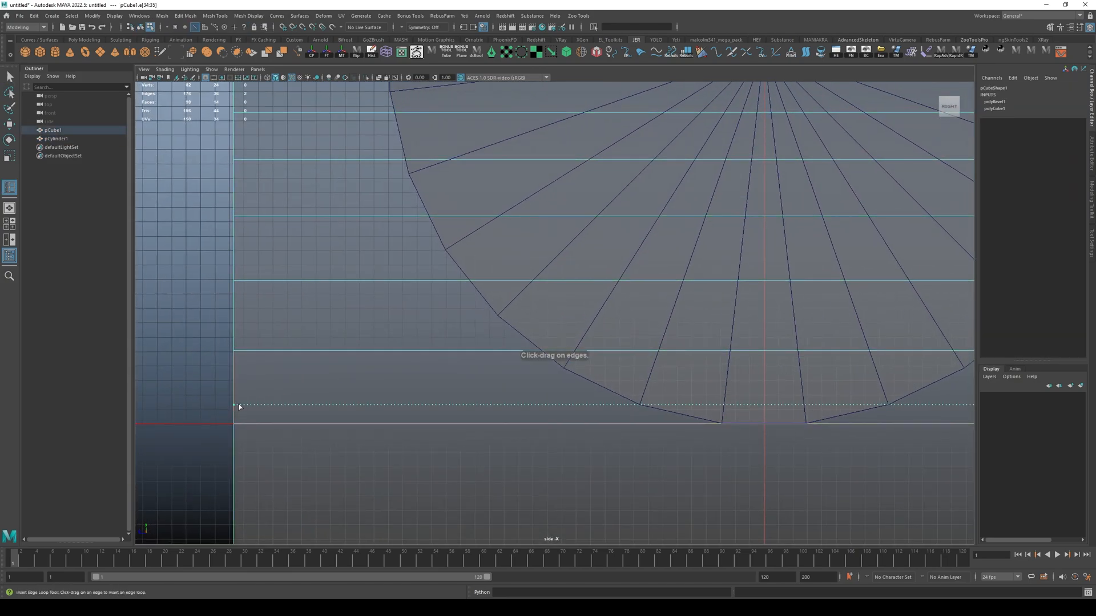
drag(238, 407, 237, 370)
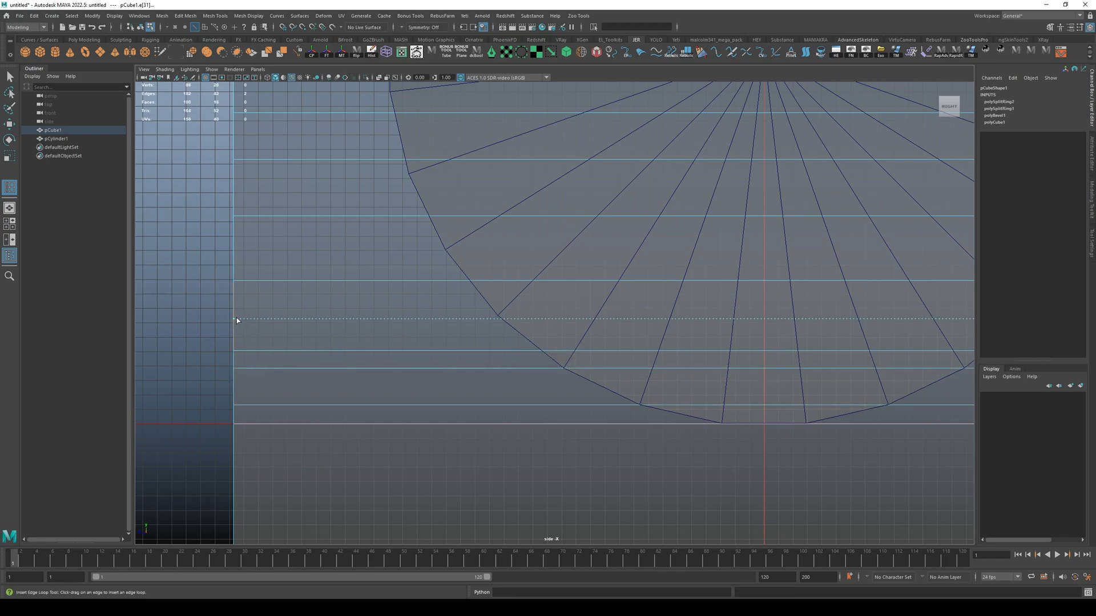
click(236, 320)
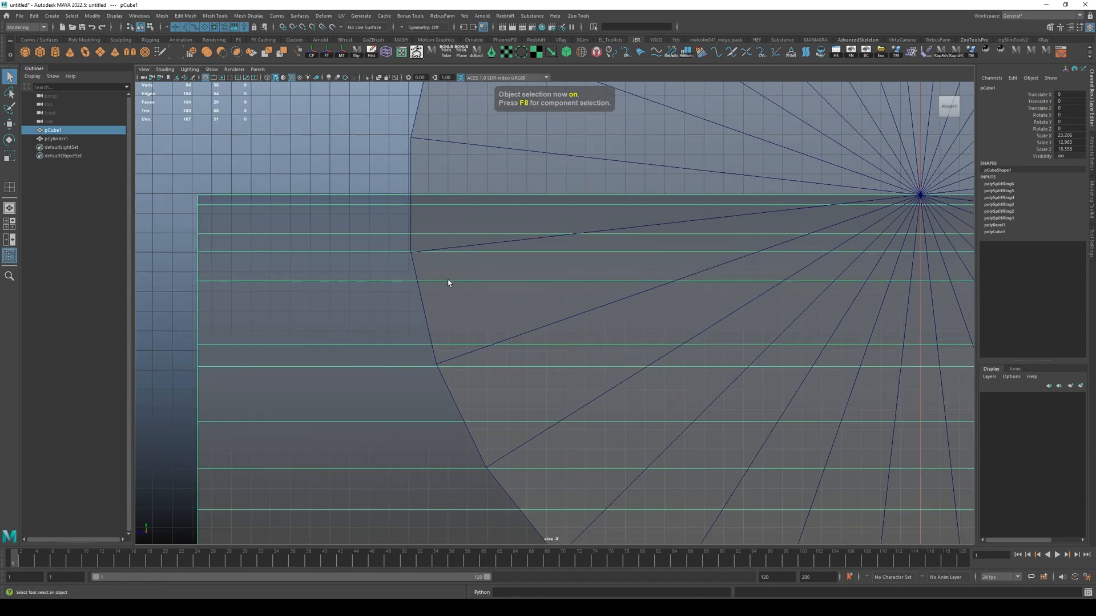
click(55, 138)
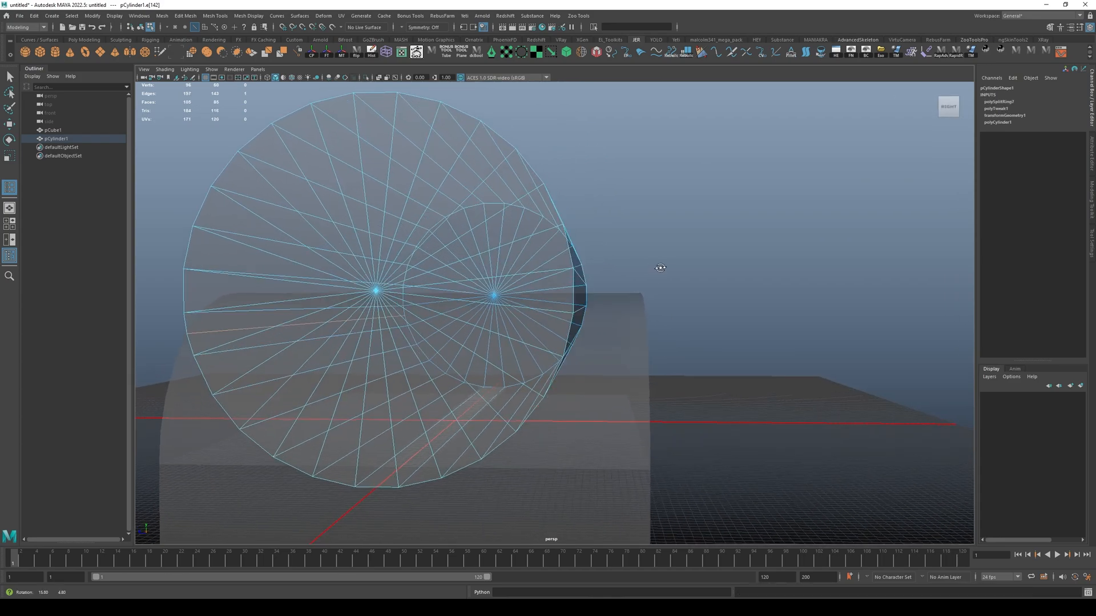
key(space)
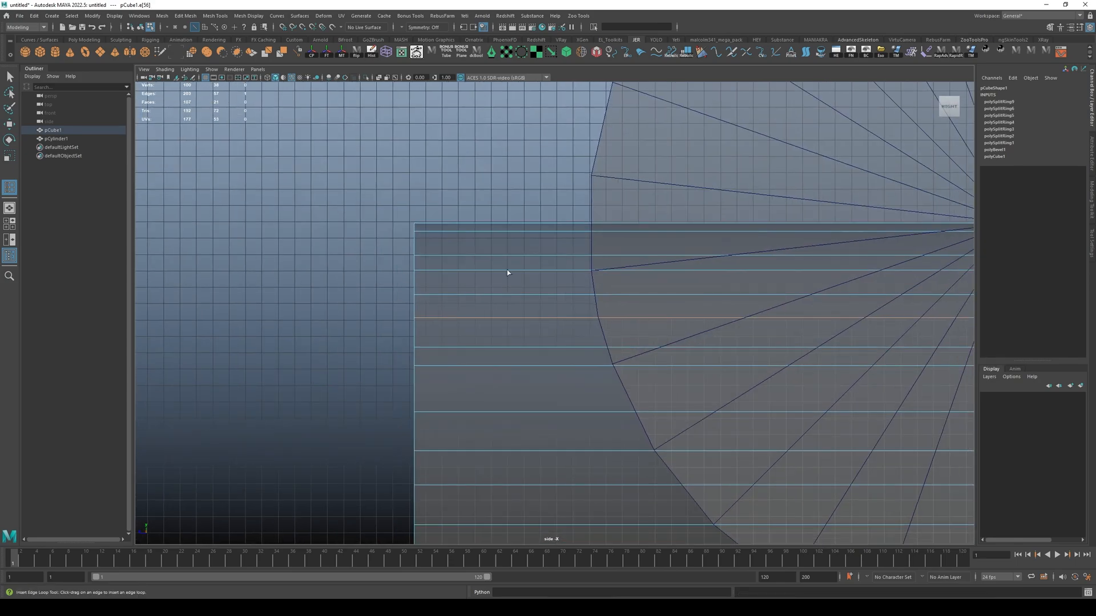
Step: Switch back to the perspective view after adding the cylinder's extra edge loop
key(space)
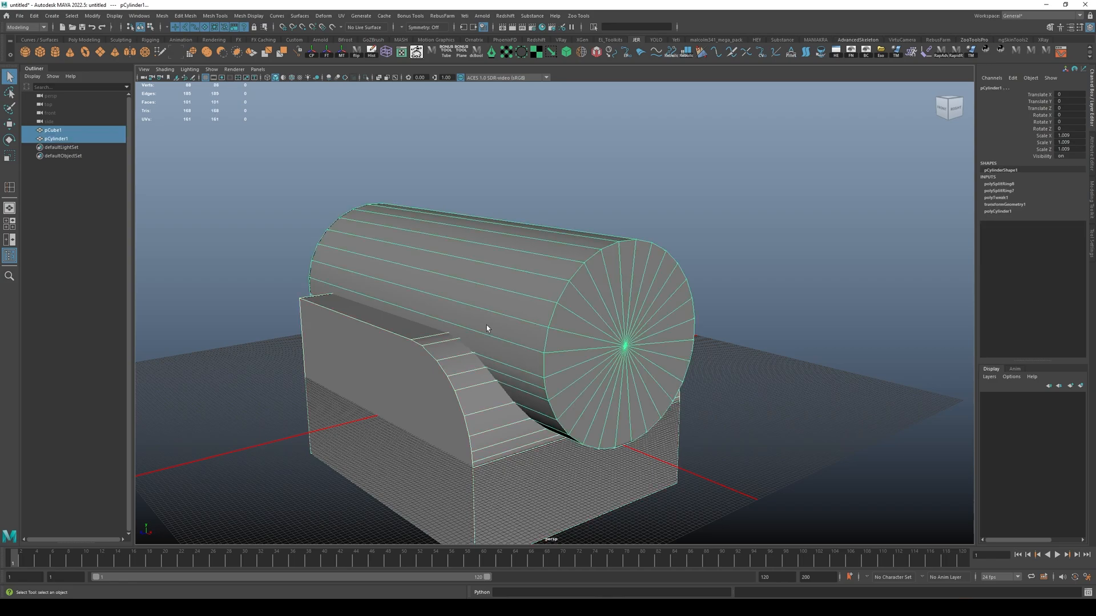
Step: Boolean-subtract the cylinder from the block to carve a concave scoop
click(138, 15)
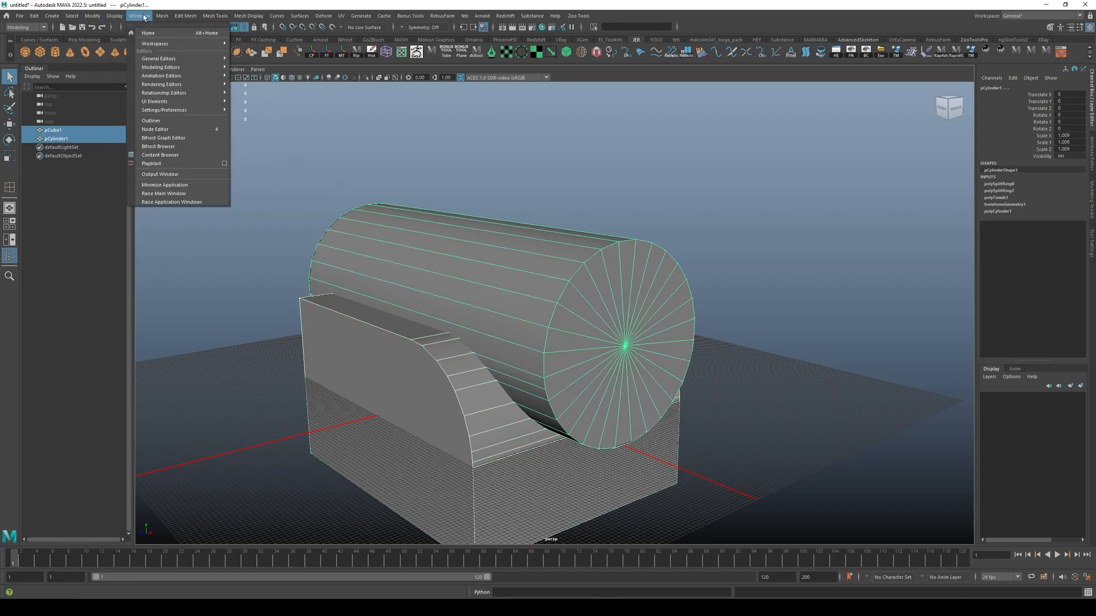
click(161, 15)
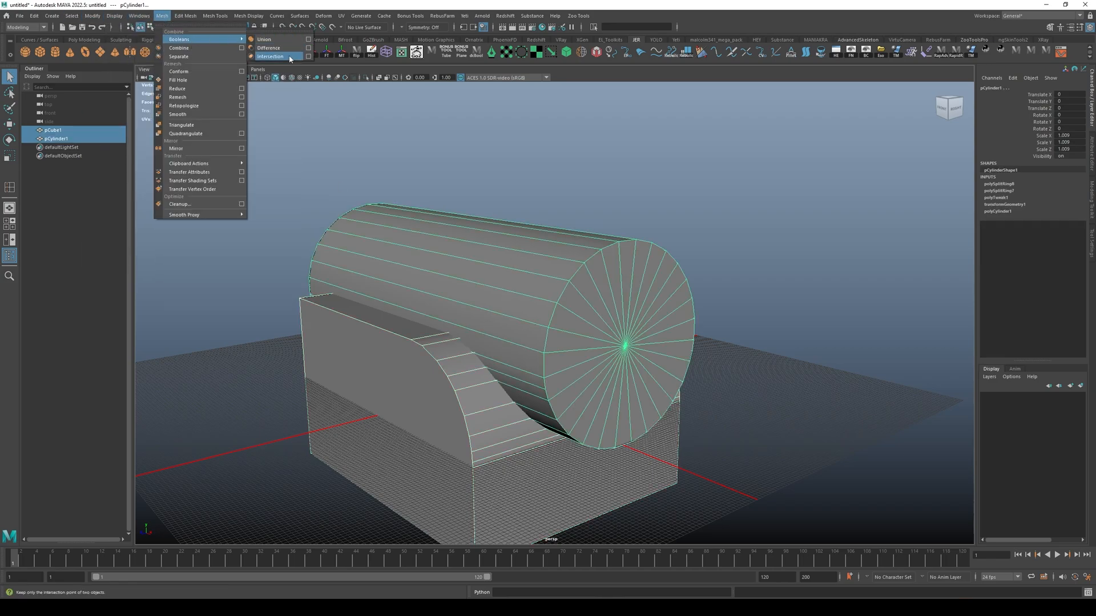
click(268, 47)
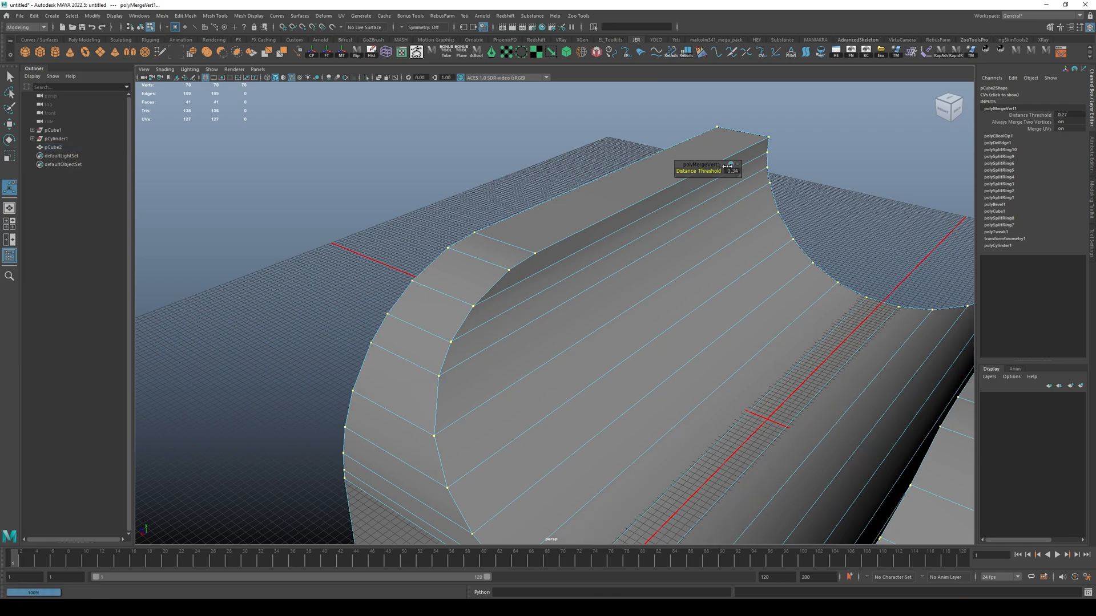
Step: Fine-tune the merge distance, then select all faces with more than four sides
drag(728, 164, 719, 163)
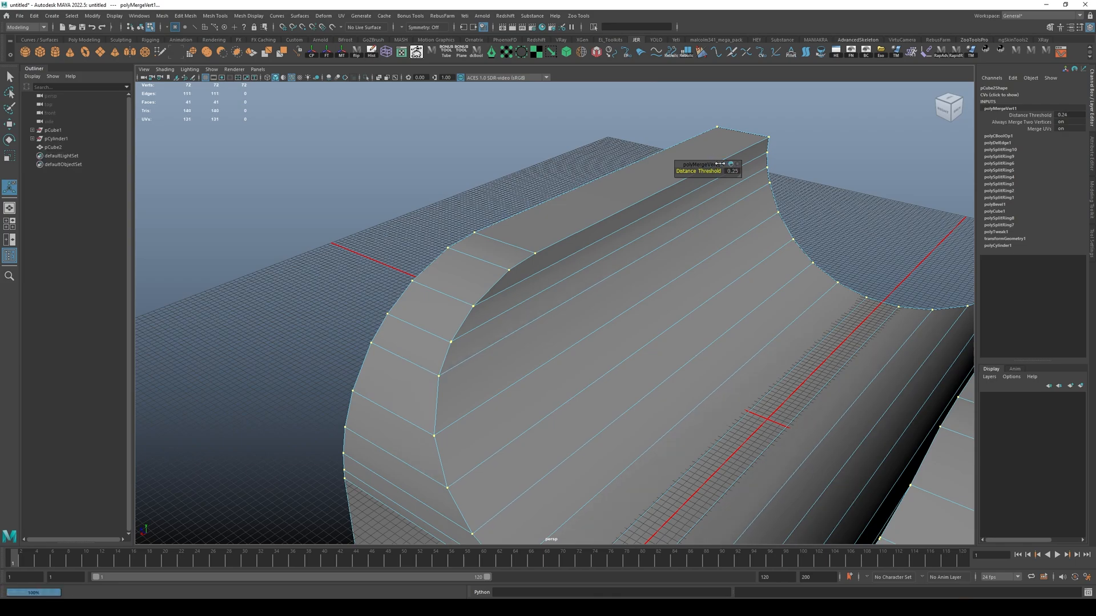
drag(698, 171, 727, 171)
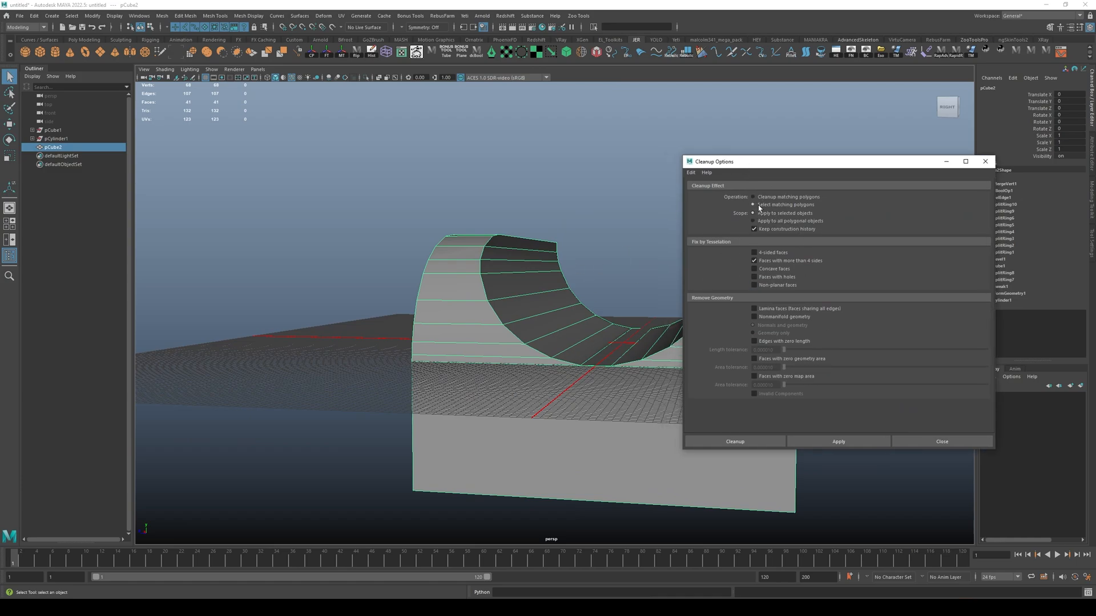
click(838, 441)
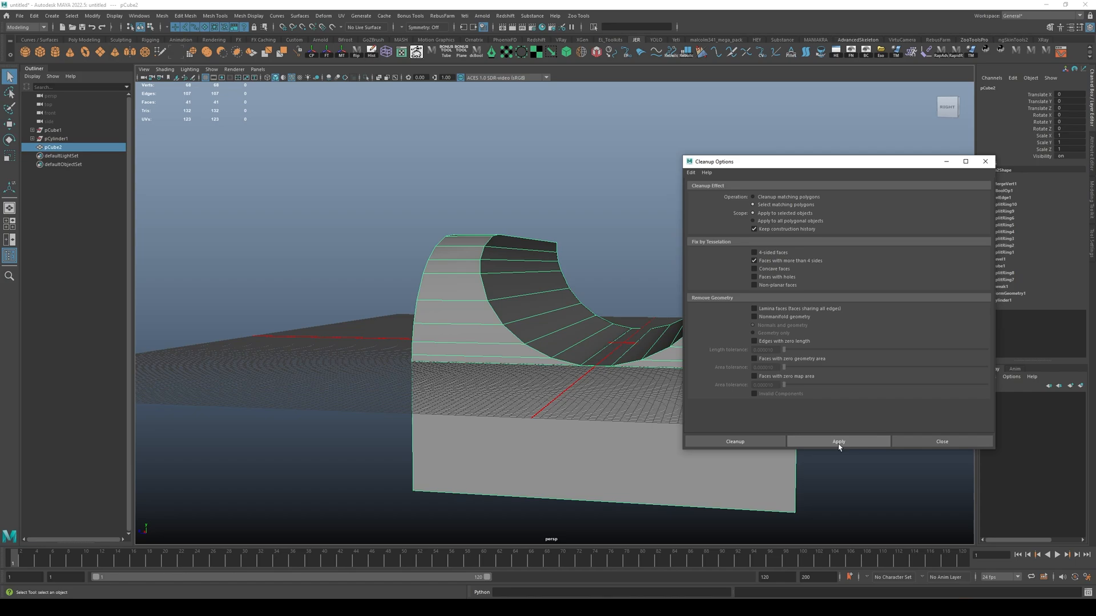
click(838, 441)
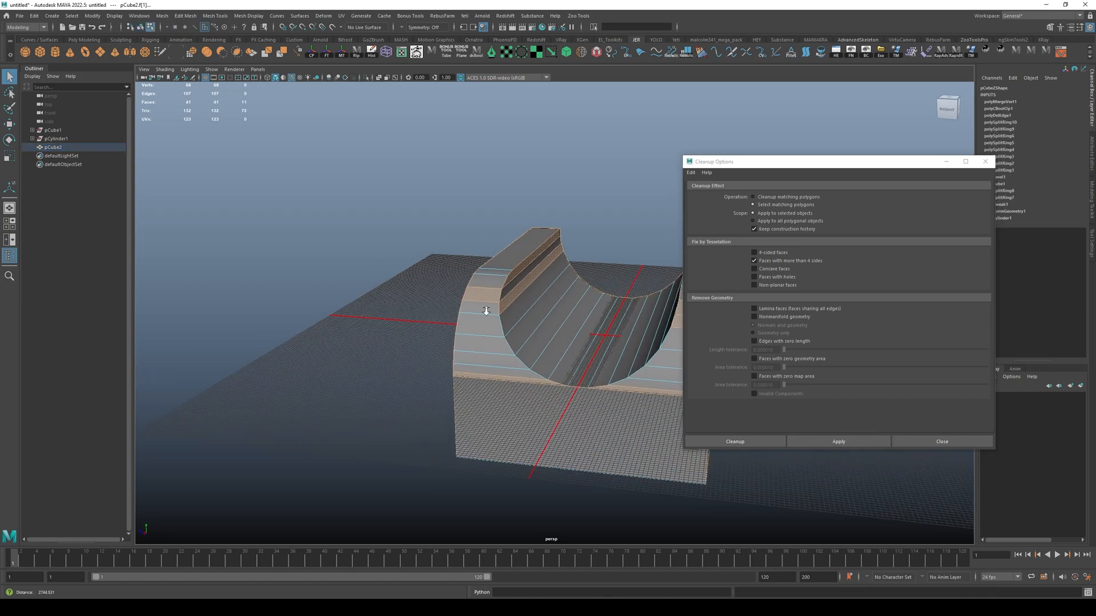
click(941, 441)
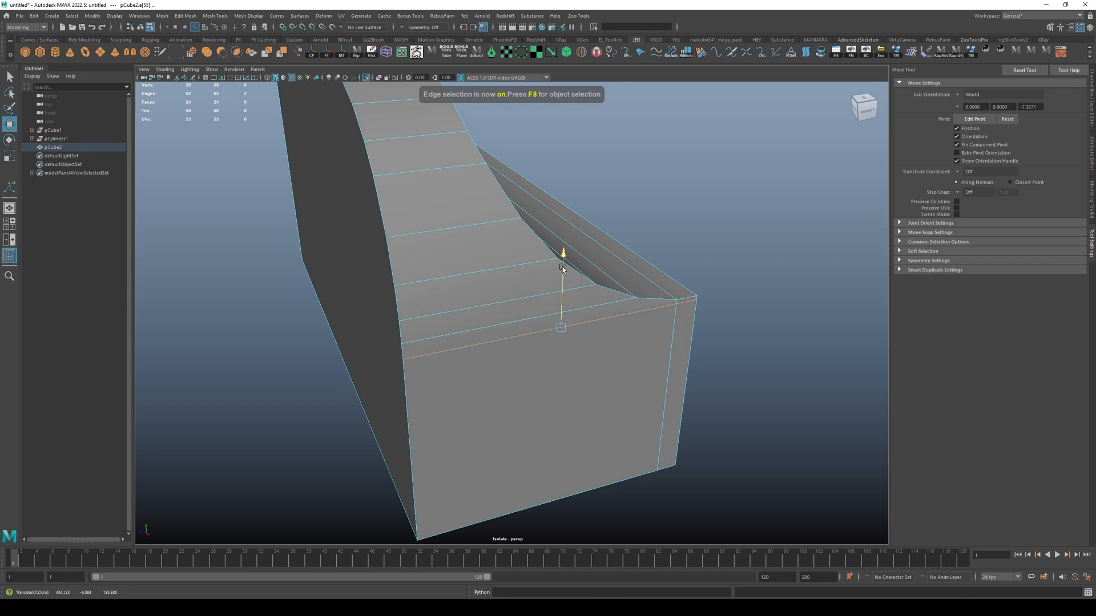
Step: Multi-cut a new edge across the corner face where the scoop meets the block side
key(F8)
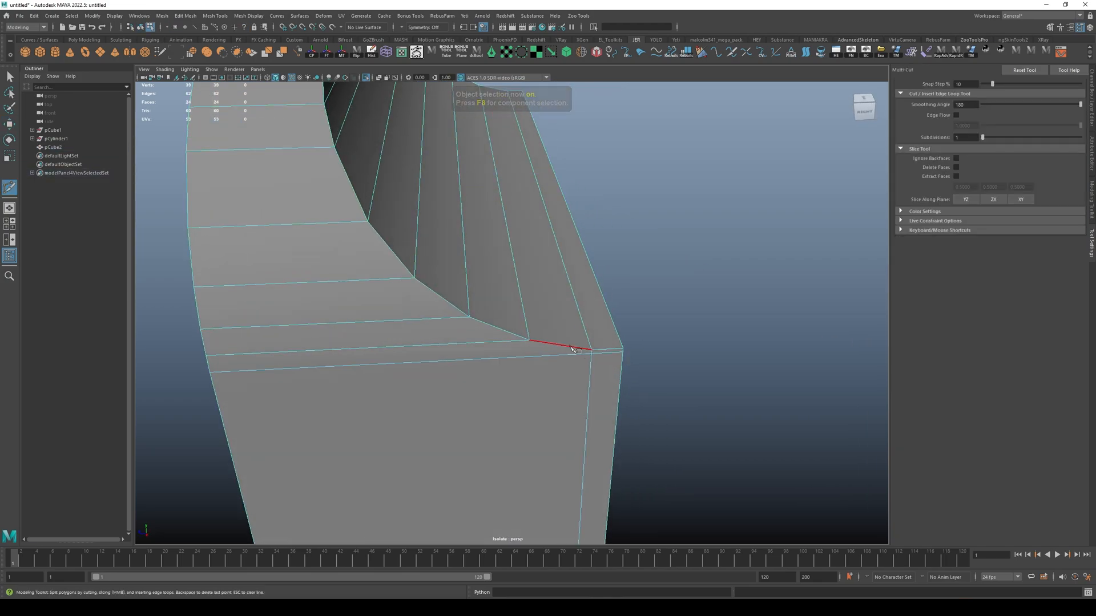
click(580, 374)
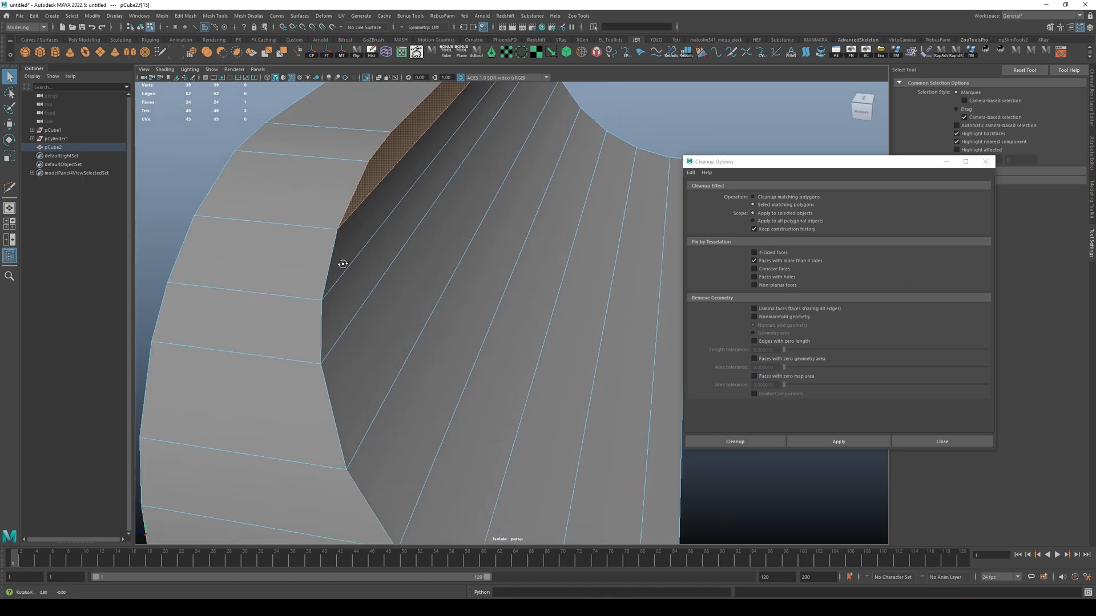
Step: Multi-Cut a new edge across the block's top rim and select its lower vertex to adjust
key(f8)
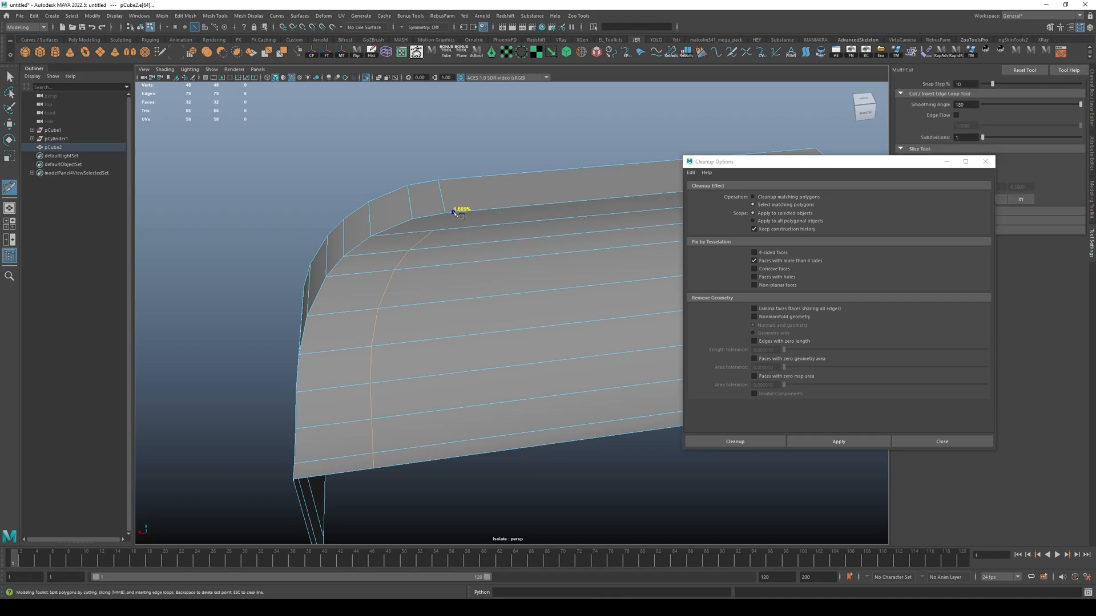
click(433, 231)
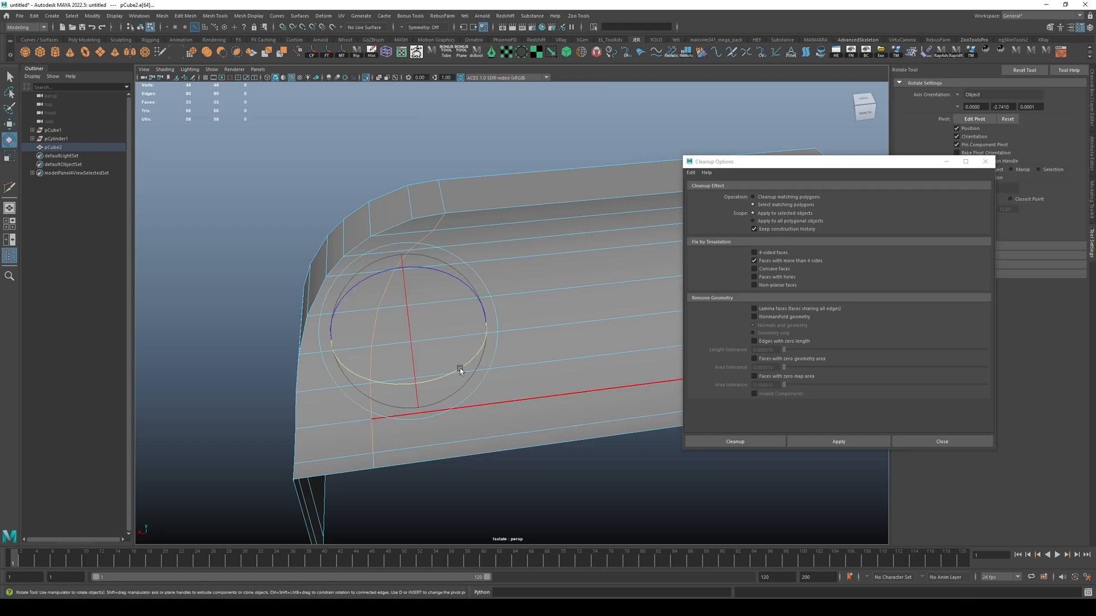
key(r)
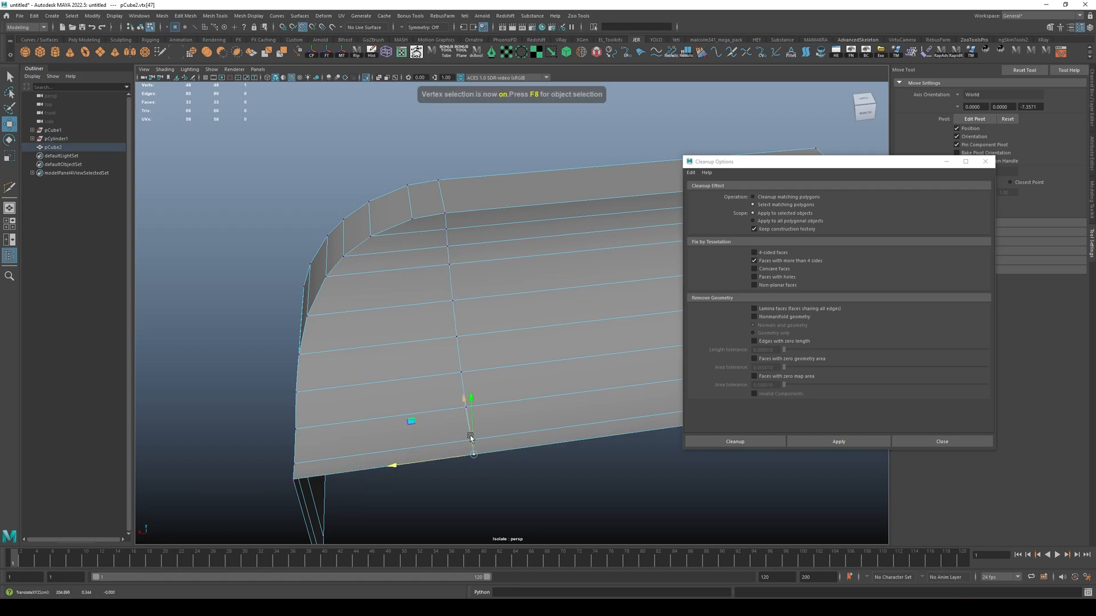
click(838, 441)
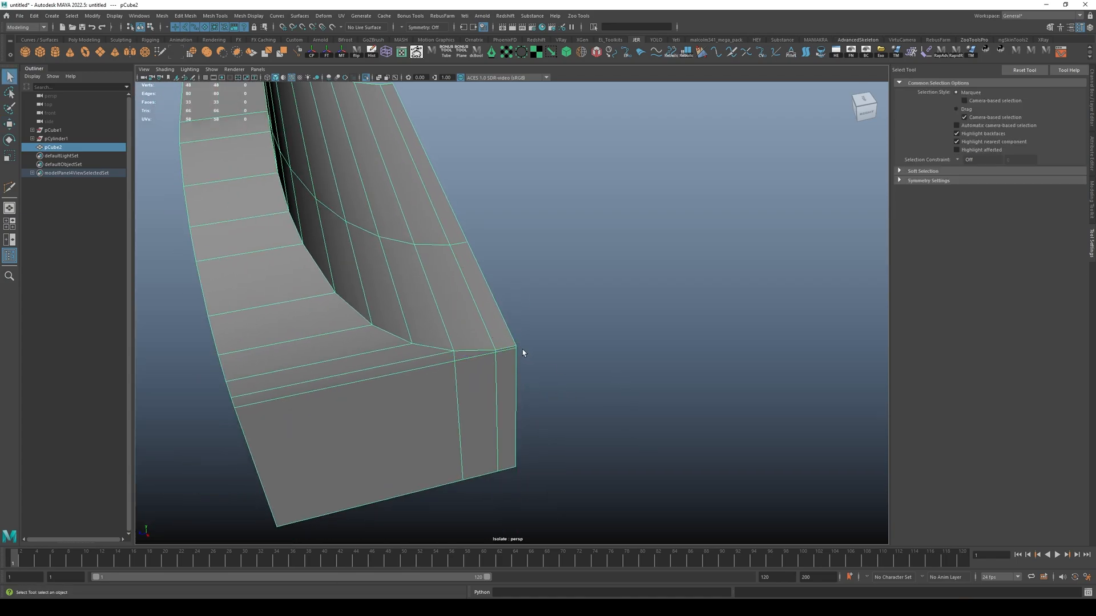
Step: Reset Duplicate Special options to defaults and mirror the half block into a U-shaped channel
click(34, 15)
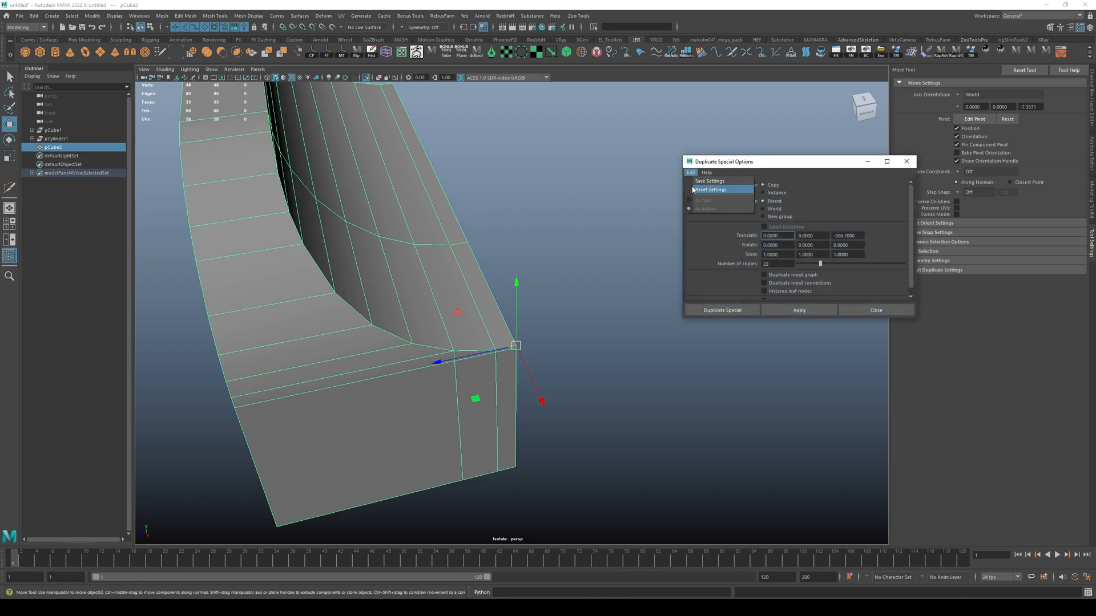
click(710, 189)
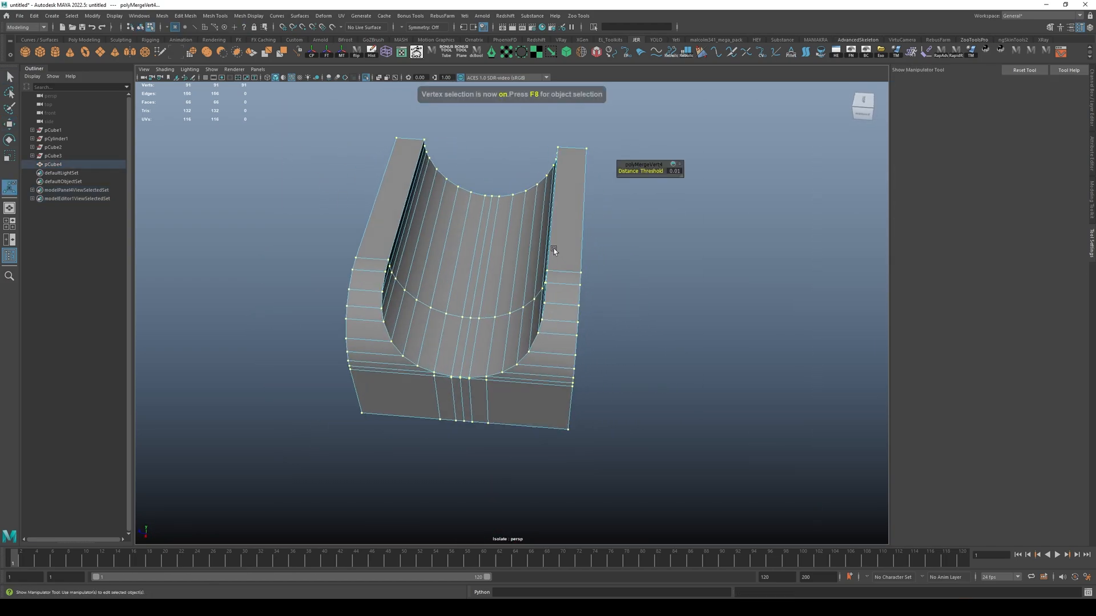
key(F8)
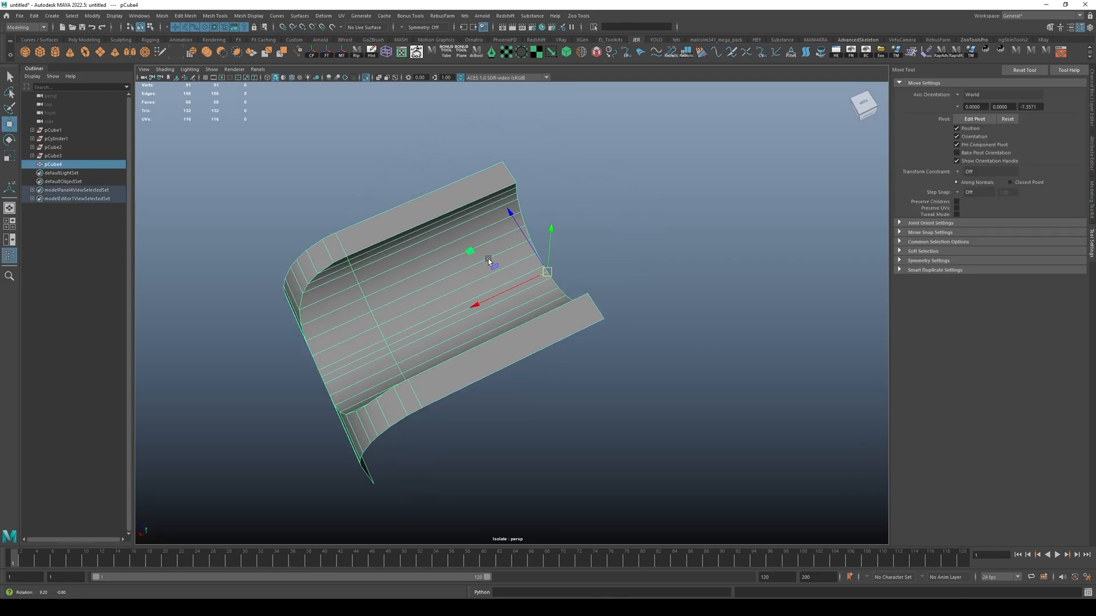
Step: Duplicate the groove segment with Scale Z -1 to mirror it lengthwise
click(34, 16)
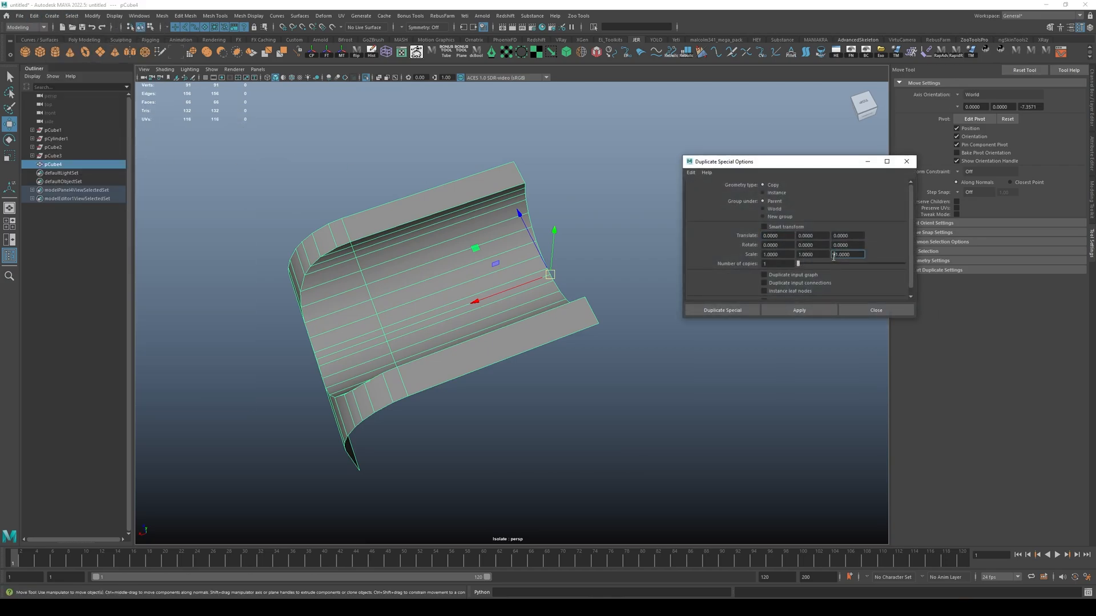
click(722, 309)
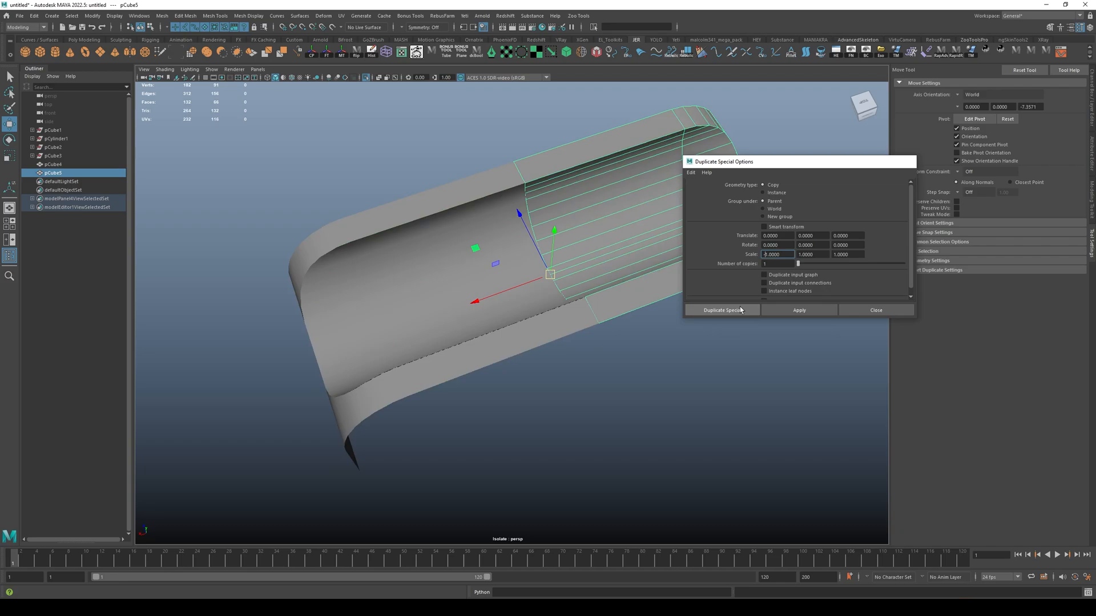
click(721, 309)
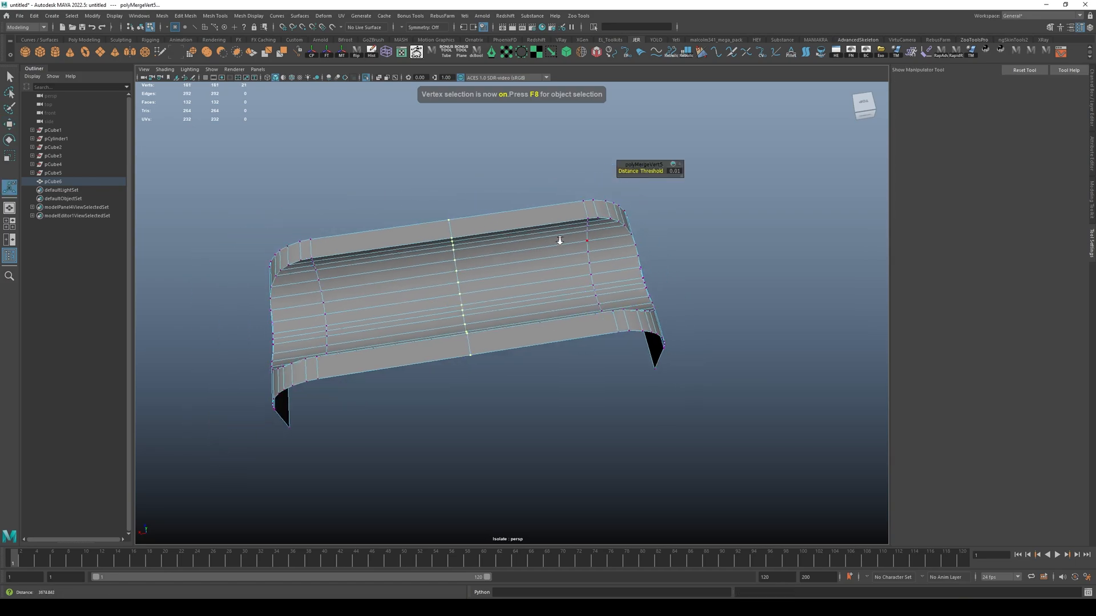
key(f8)
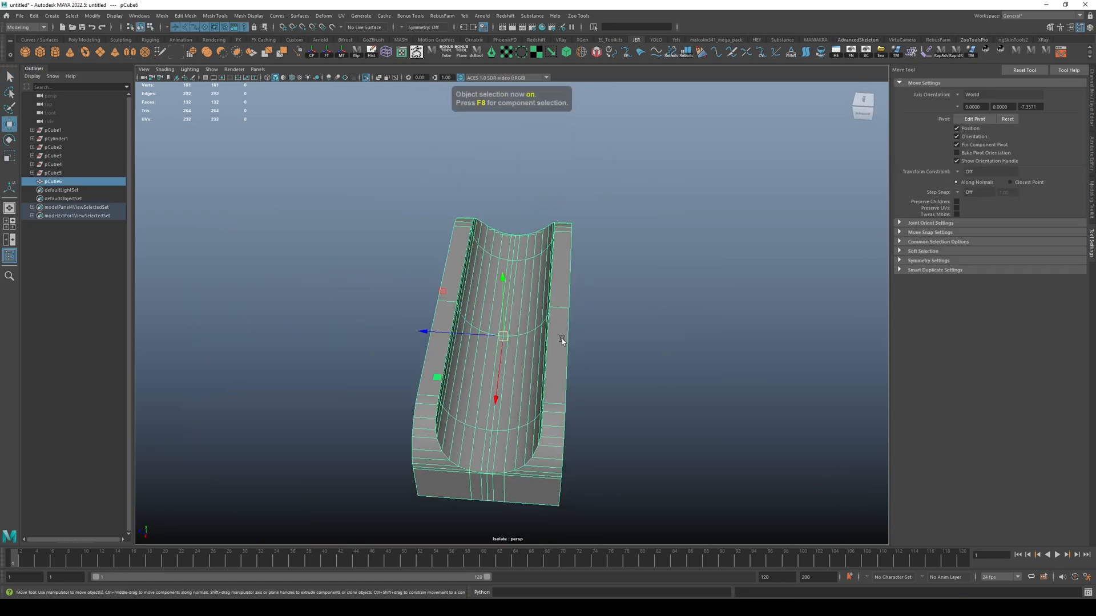
Step: Snap the segment's pivot to its side edge and clear away the leftover source pieces
click(974, 119)
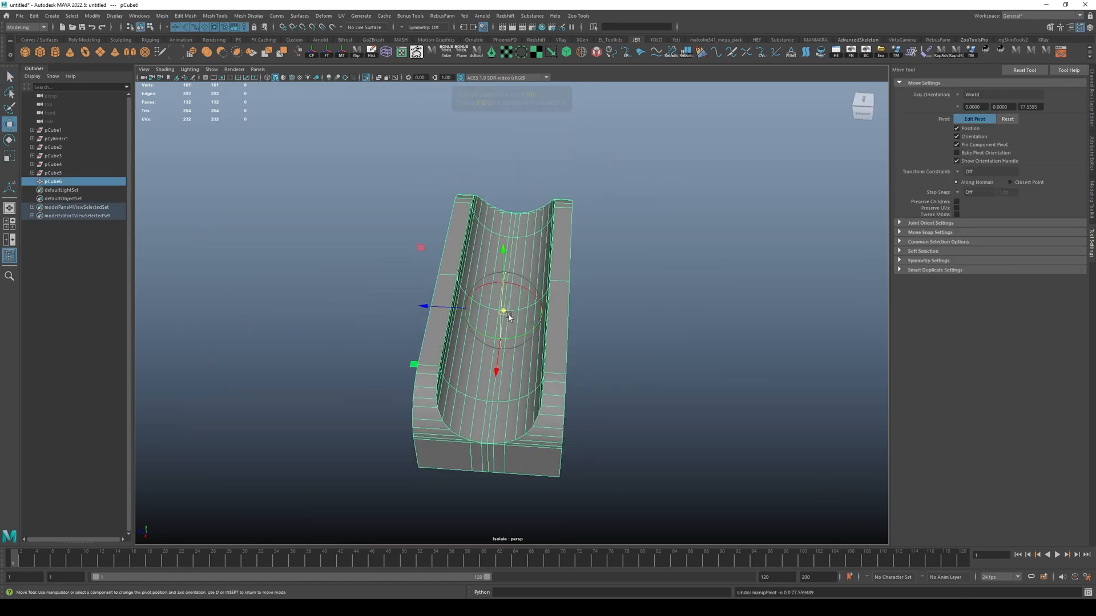
drag(507, 315, 573, 307)
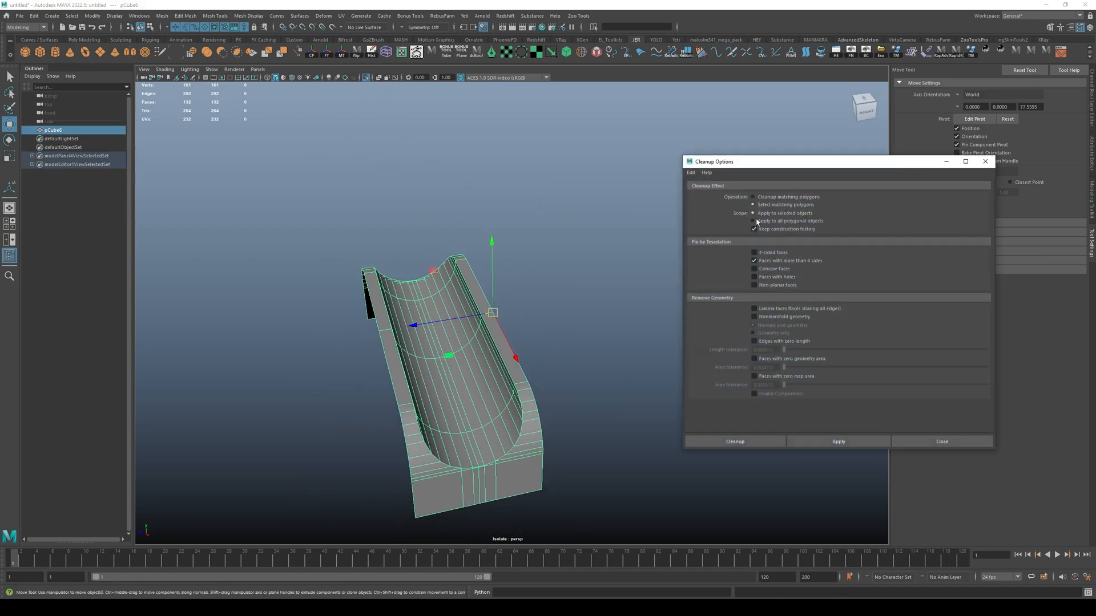
click(941, 441)
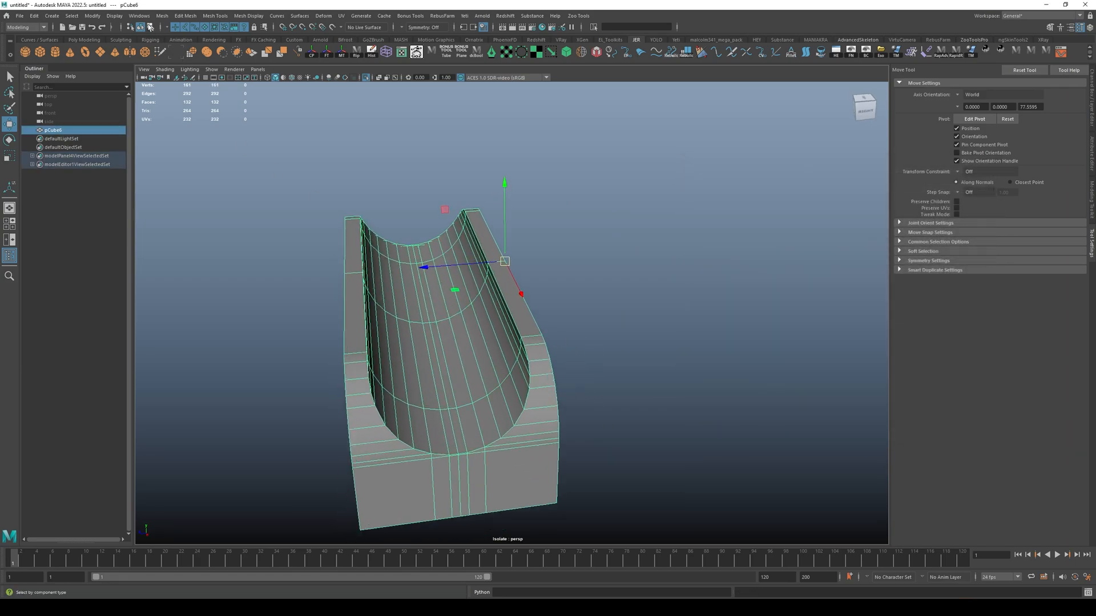
Step: Create a mirrored copy with Scale X -1 and place it alongside the original
click(34, 15)
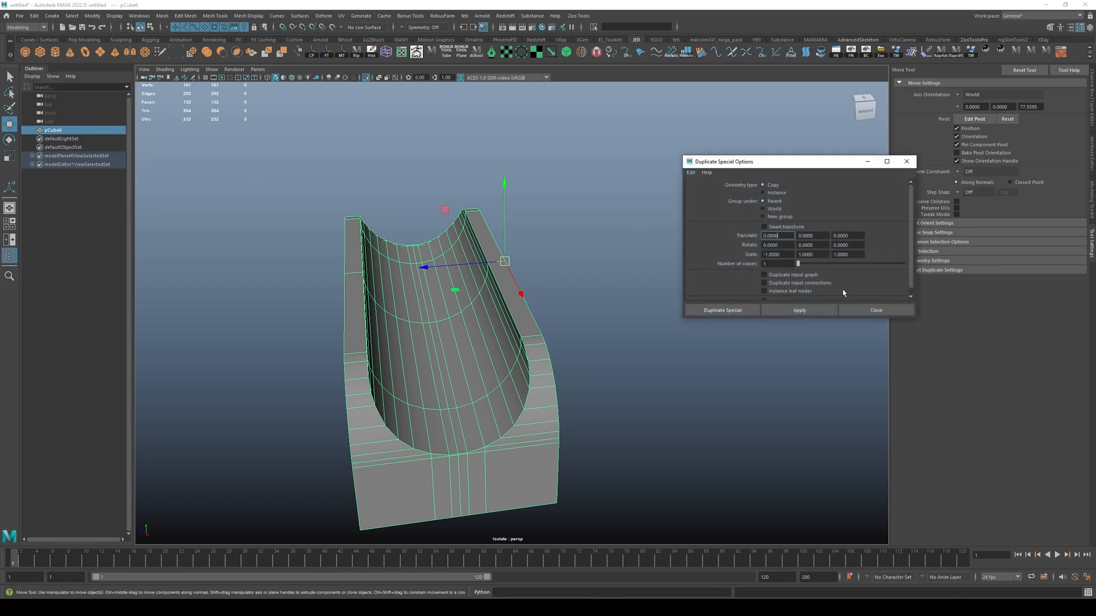
click(875, 309)
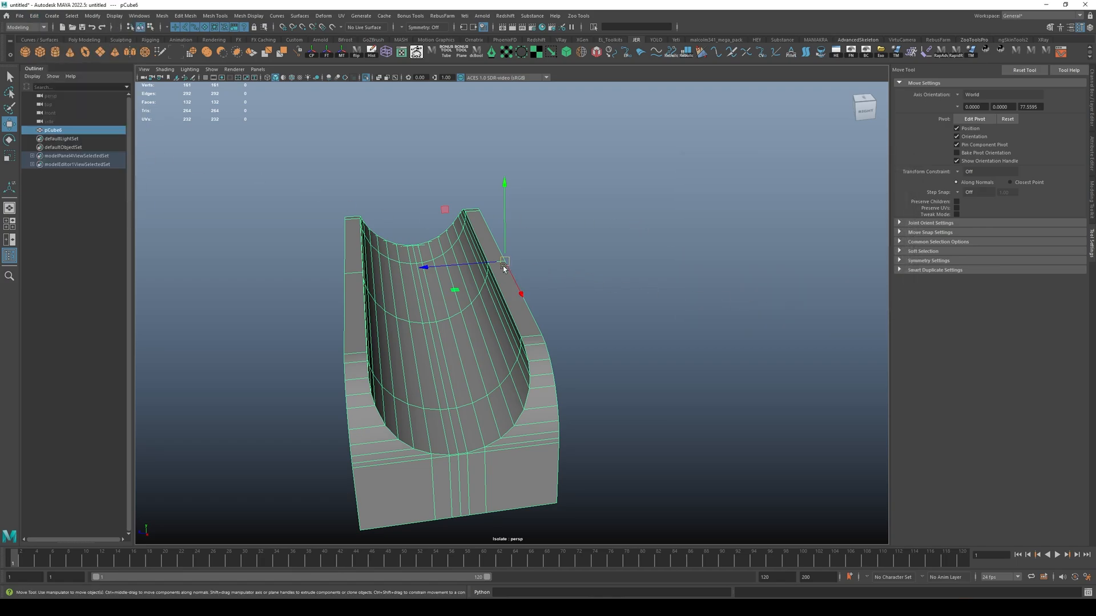
drag(503, 264, 342, 274)
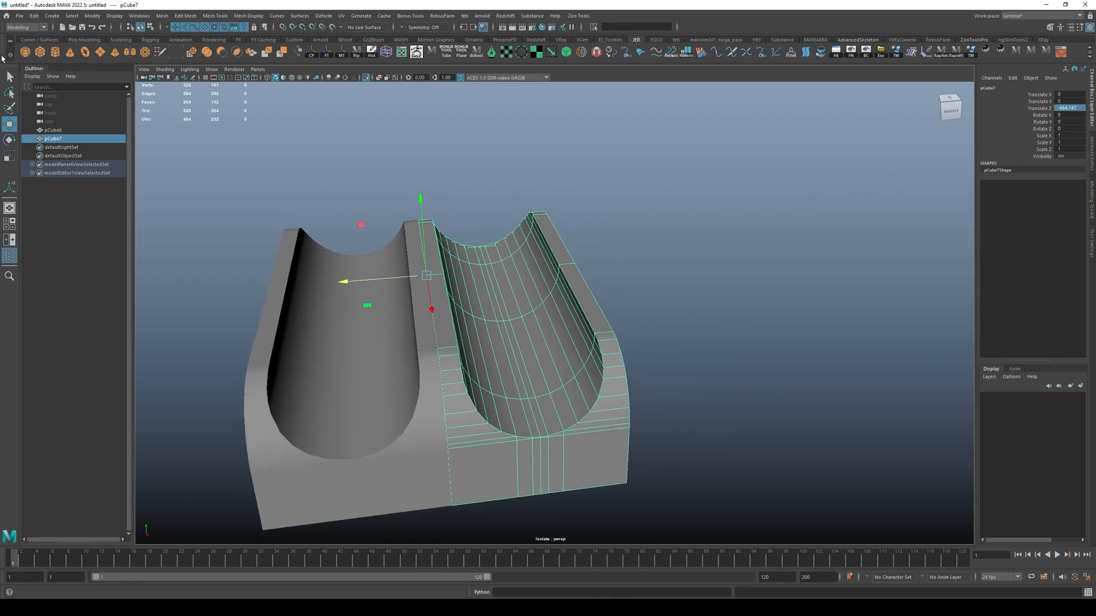
Step: Duplicate the segment into a long row of about 24 copies
click(33, 15)
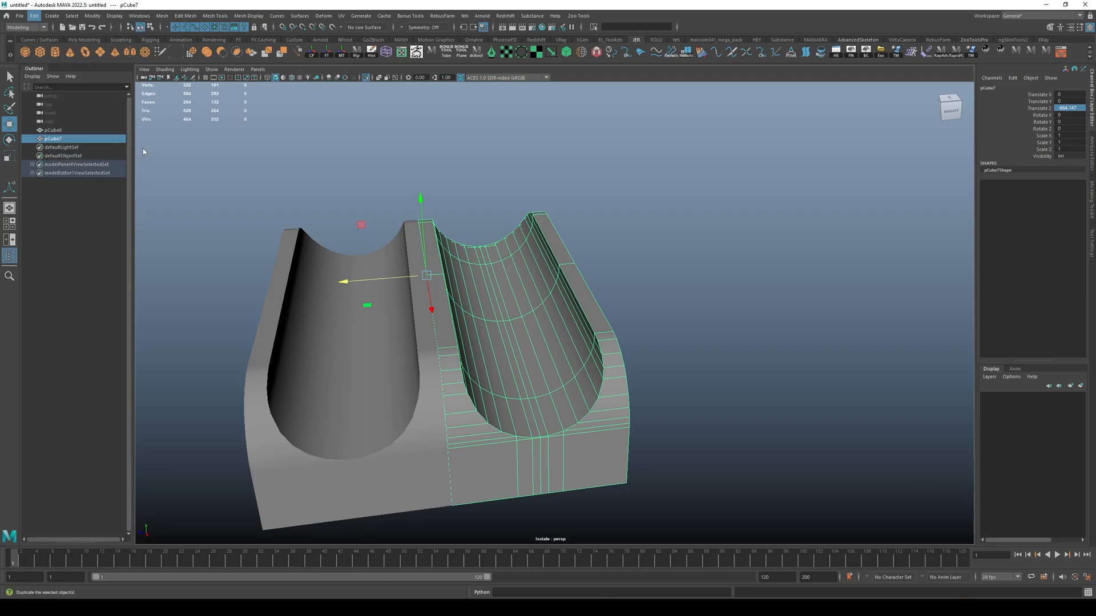
click(34, 16)
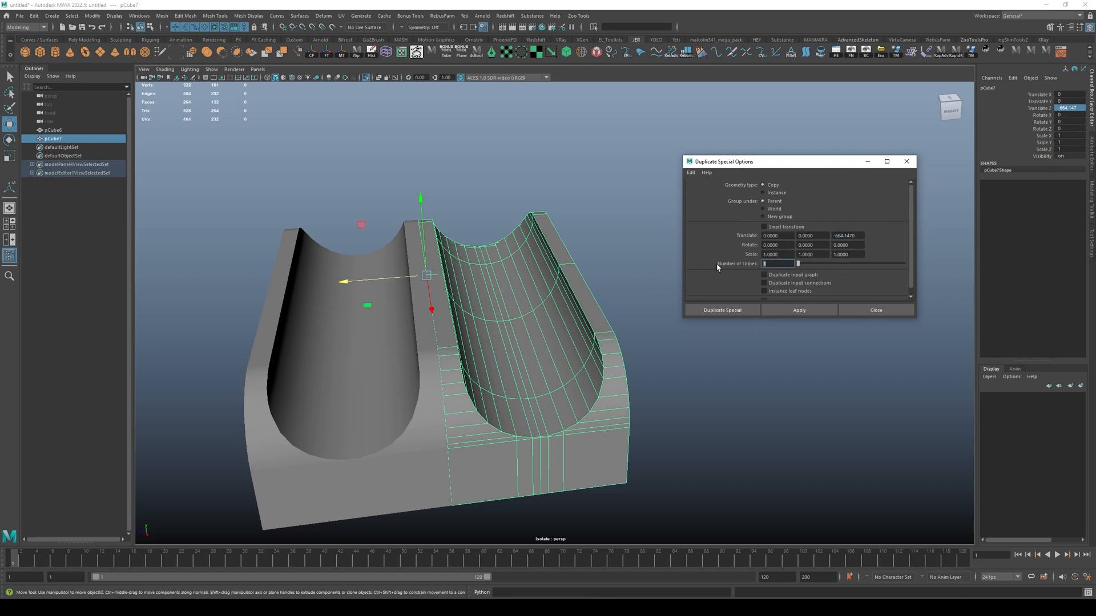
mouse_move(720, 267)
text(22)
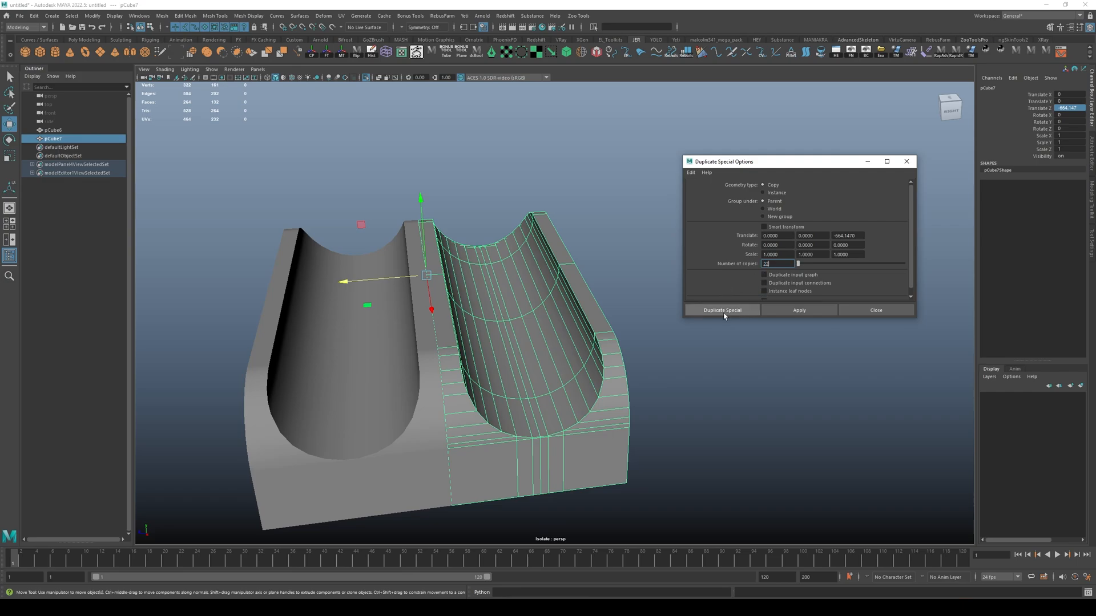
click(721, 309)
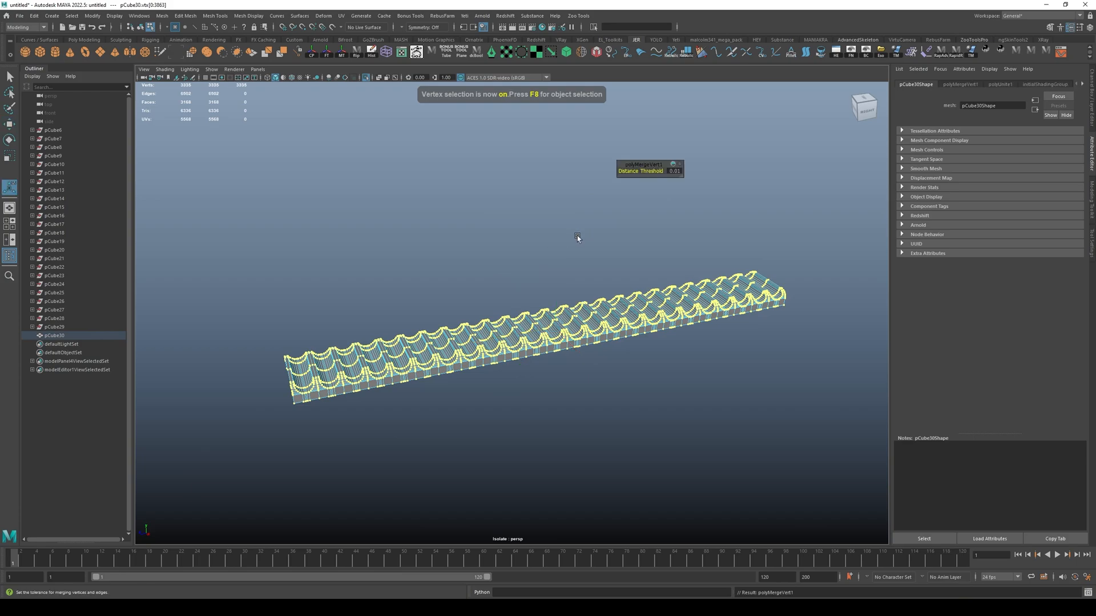
Step: In object mode, apply a Nonlinear Bend deformer to the ribbed strip
key(F8)
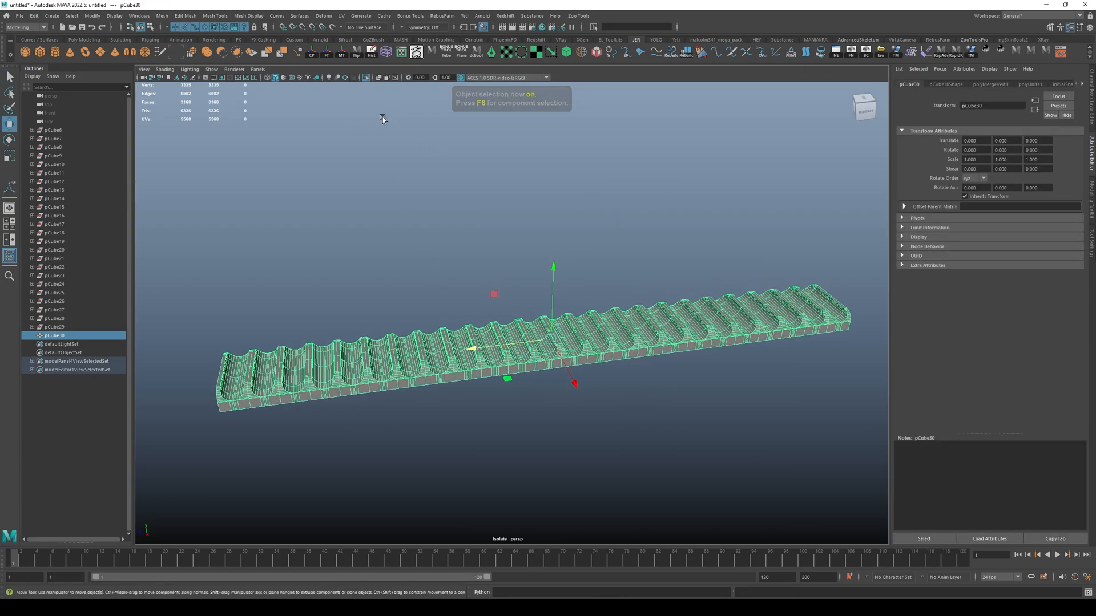
click(323, 15)
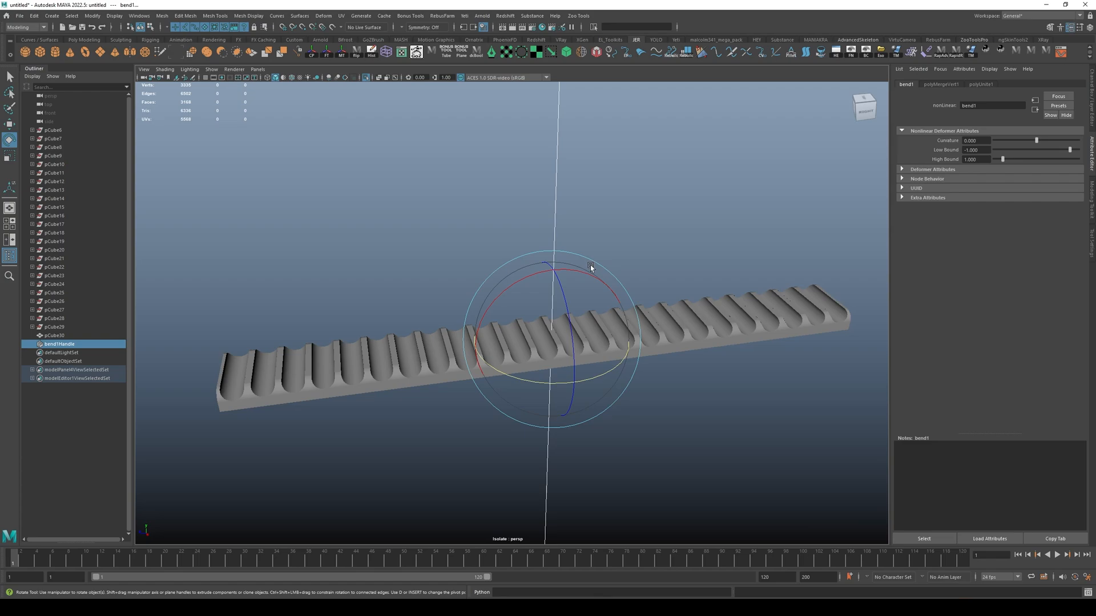
Step: Rotate the bend handle 90° and raise Curvature until the strip closes into a ring
drag(589, 268, 577, 408)
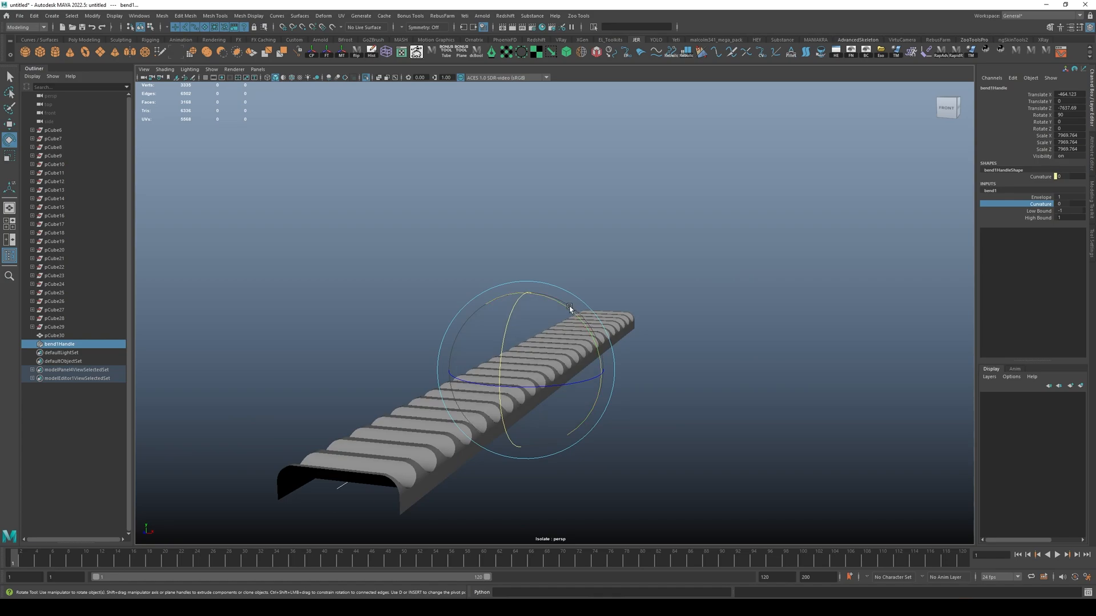
drag(570, 308, 595, 349)
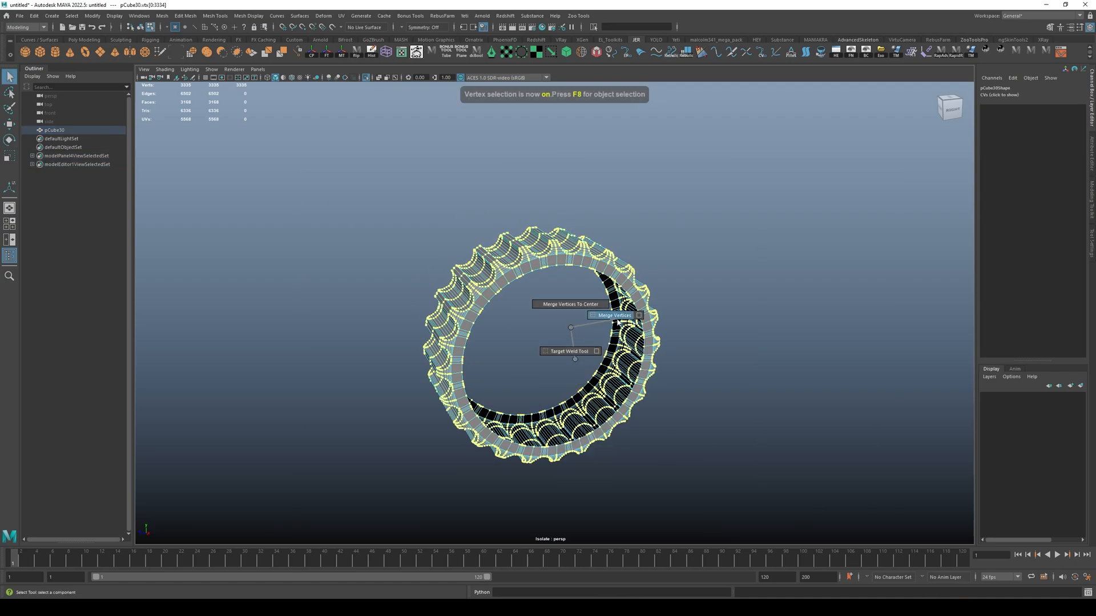
key(f8)
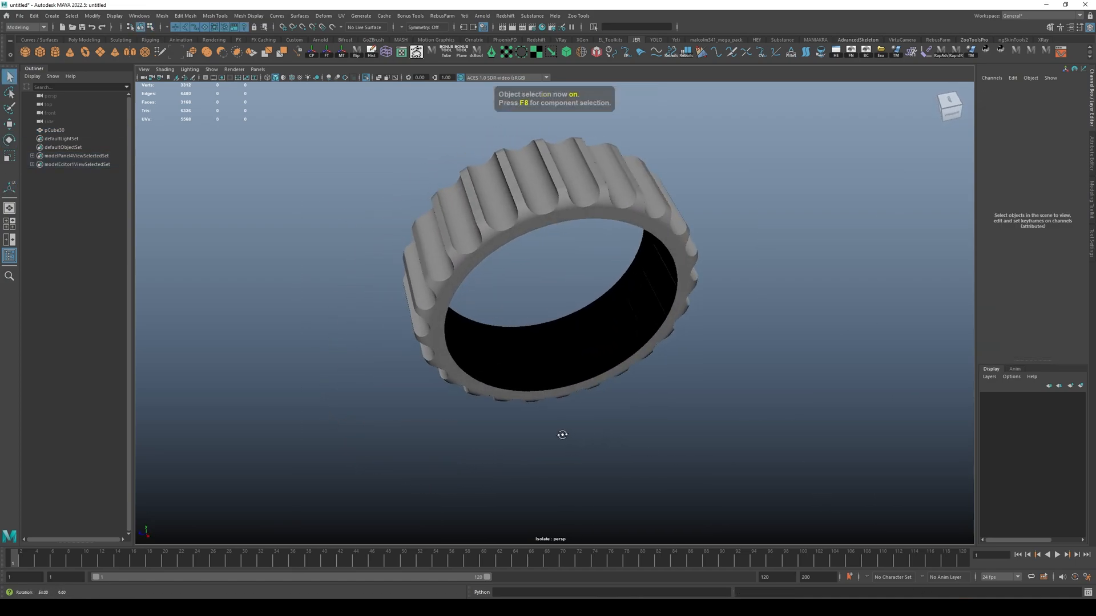